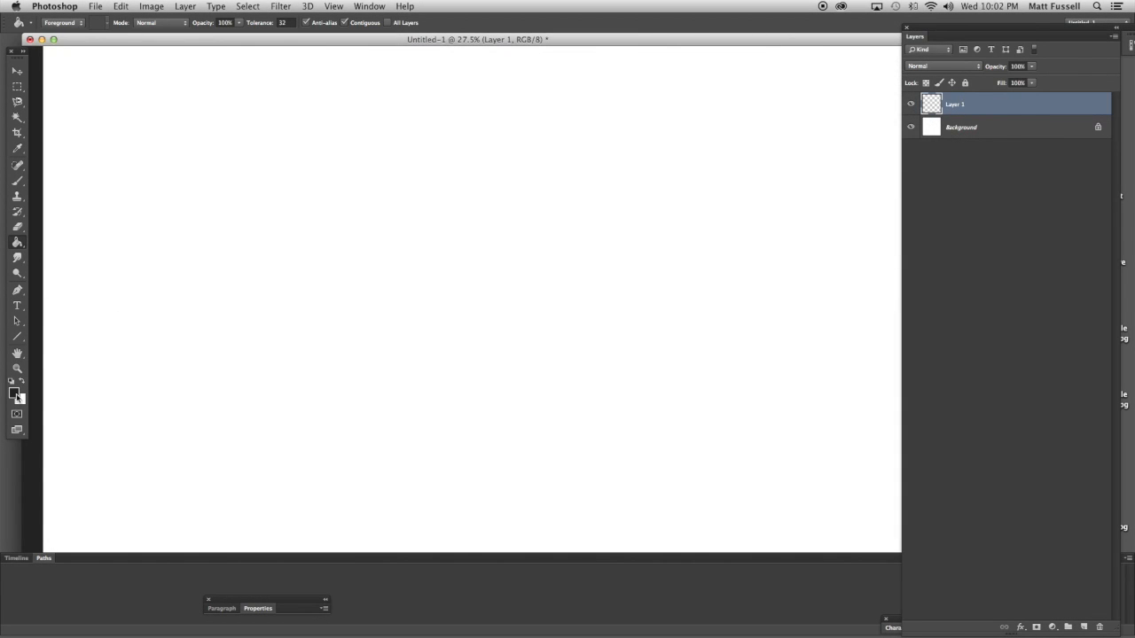
- Pick neutral grey #5a5b5b as foreground and fill Layer 1 with it
left_click(14, 393)
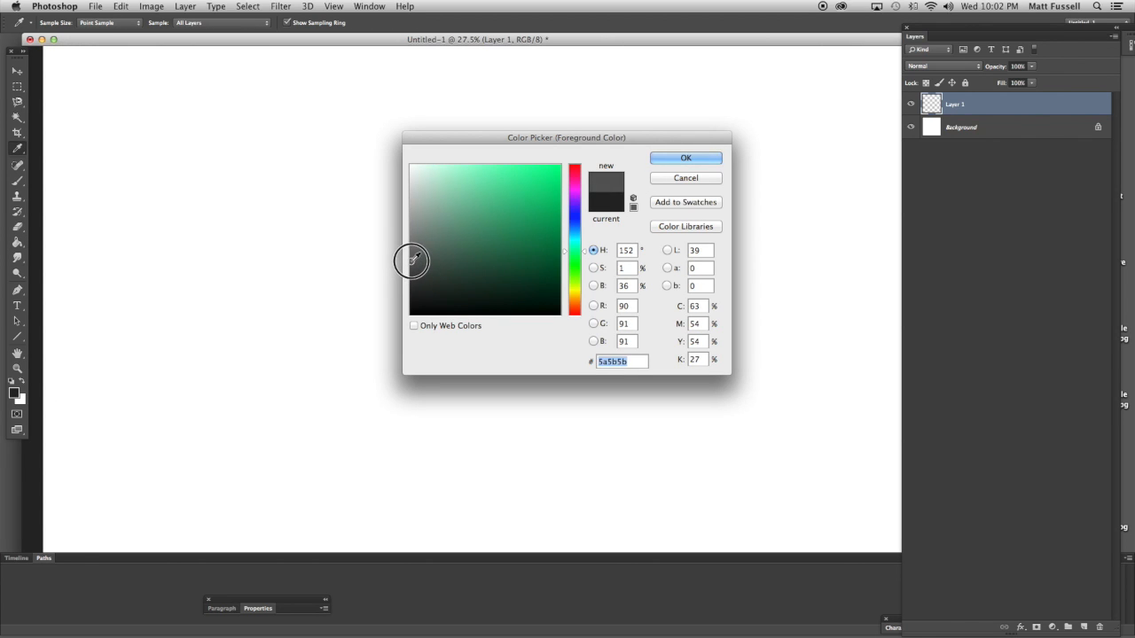
left_click(685, 158)
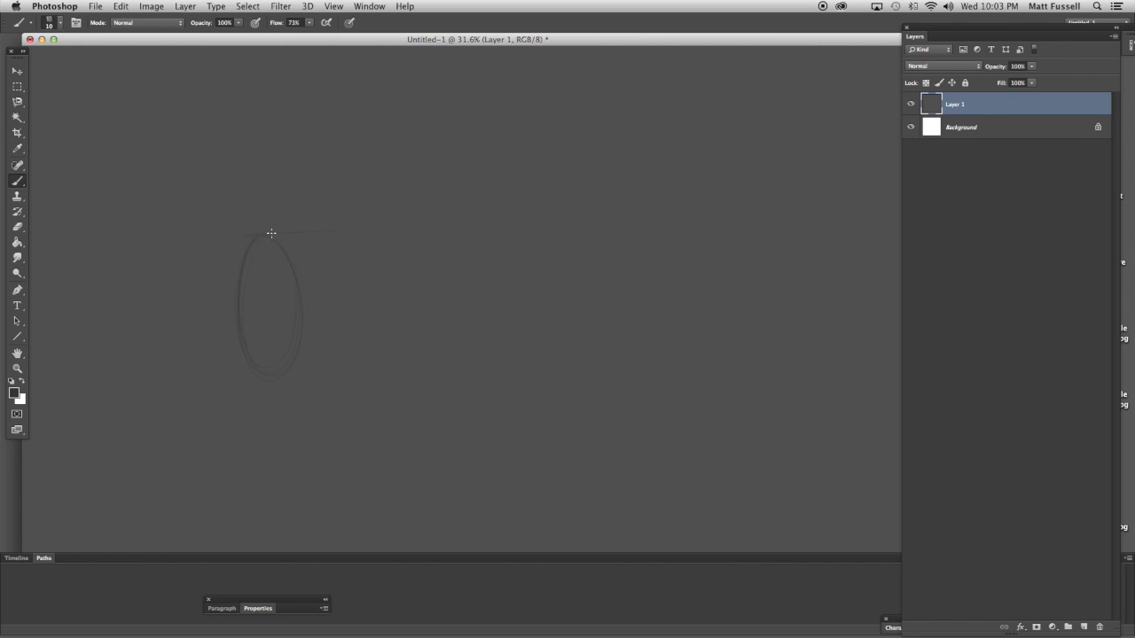
- Sketch the tube's oval open end plus its top and bottom body edges
left_click_drag(270, 233, 455, 251)
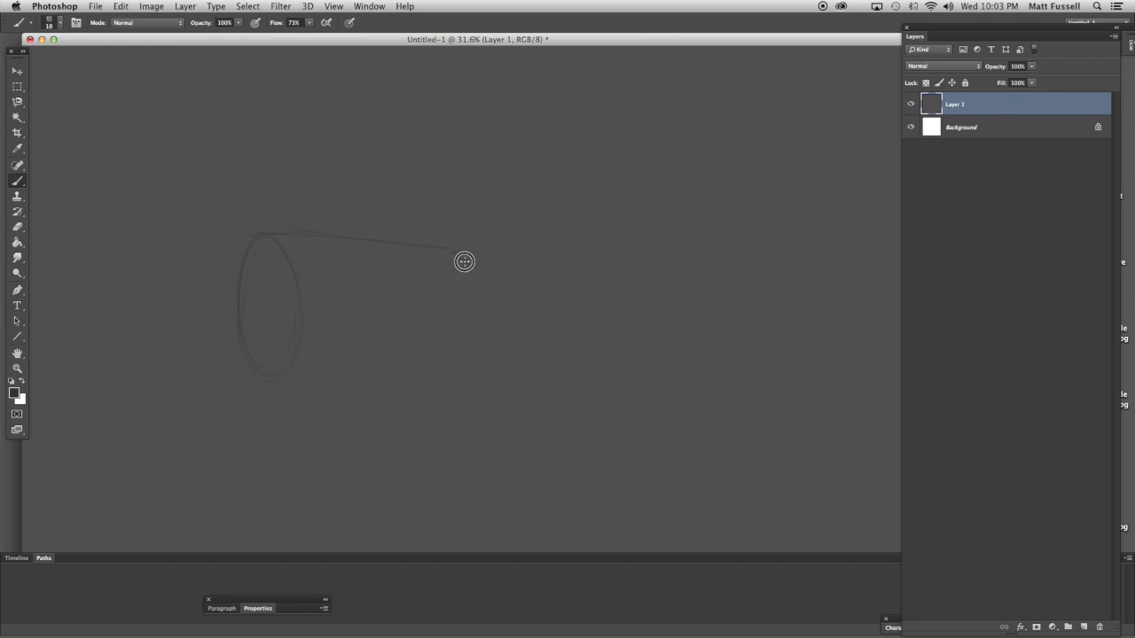
left_click_drag(443, 244, 491, 251)
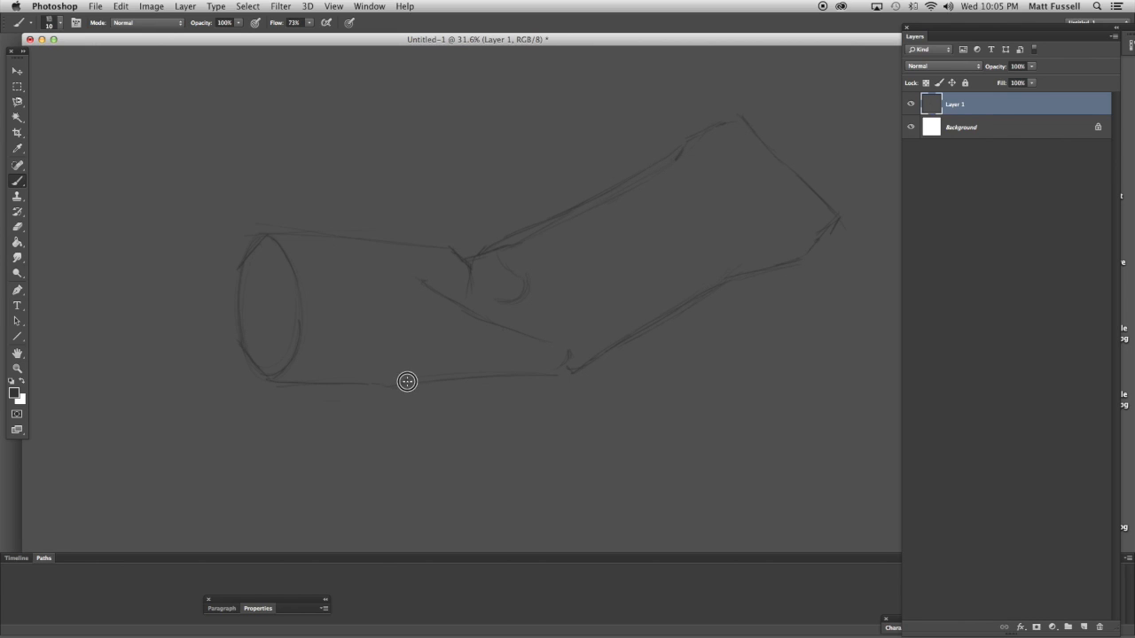
left_click_drag(407, 382, 551, 373)
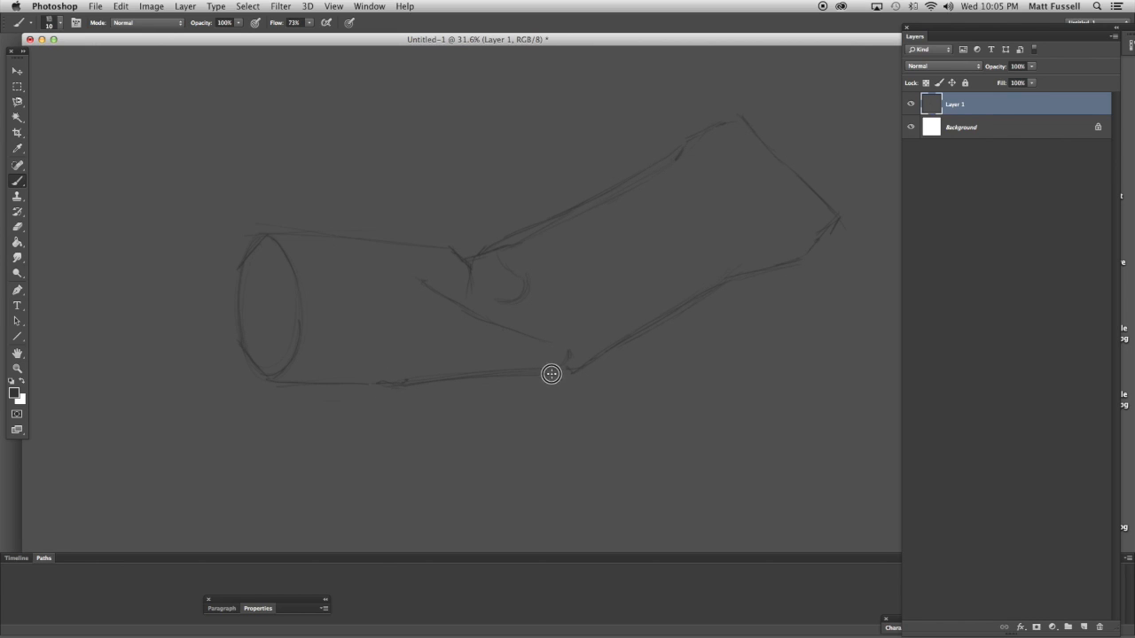
mouse_move(248, 267)
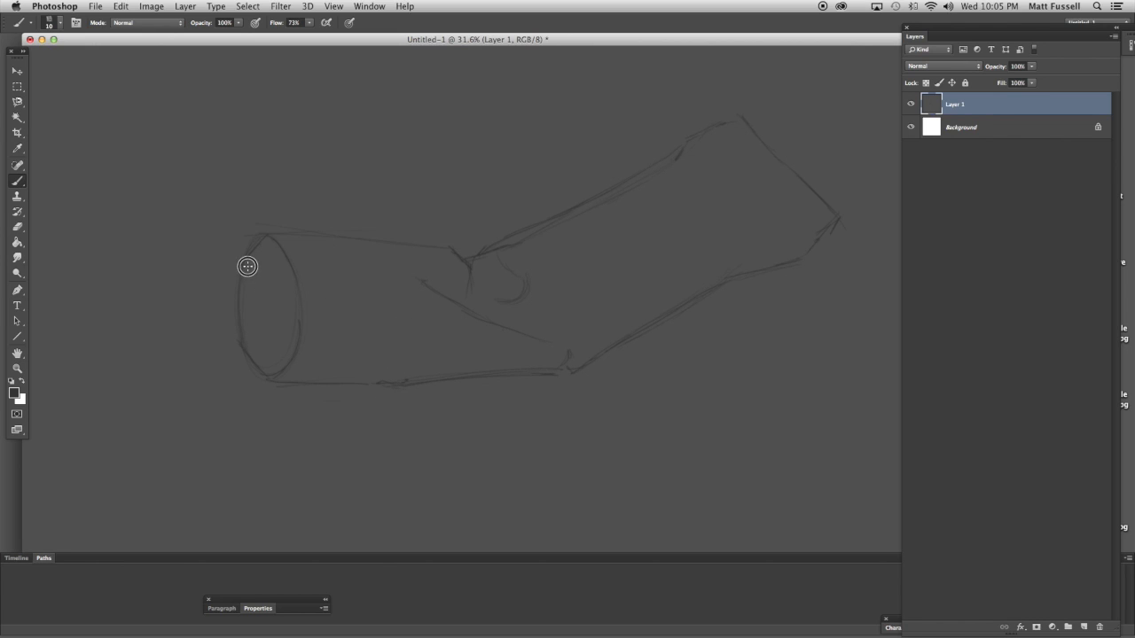
mouse_move(246, 276)
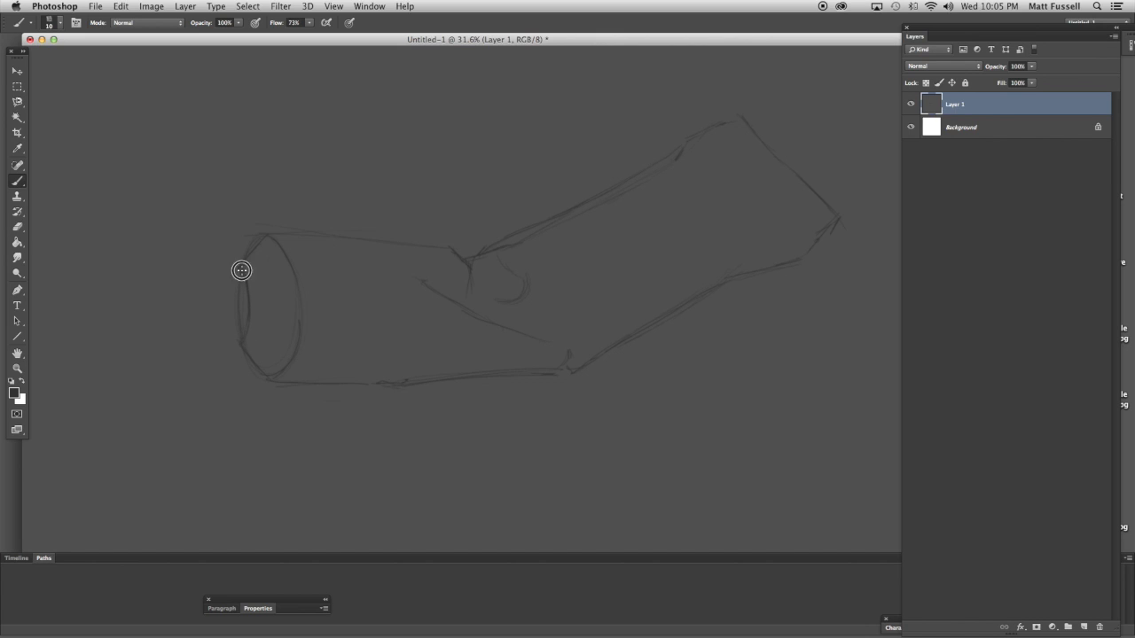
mouse_move(213, 273)
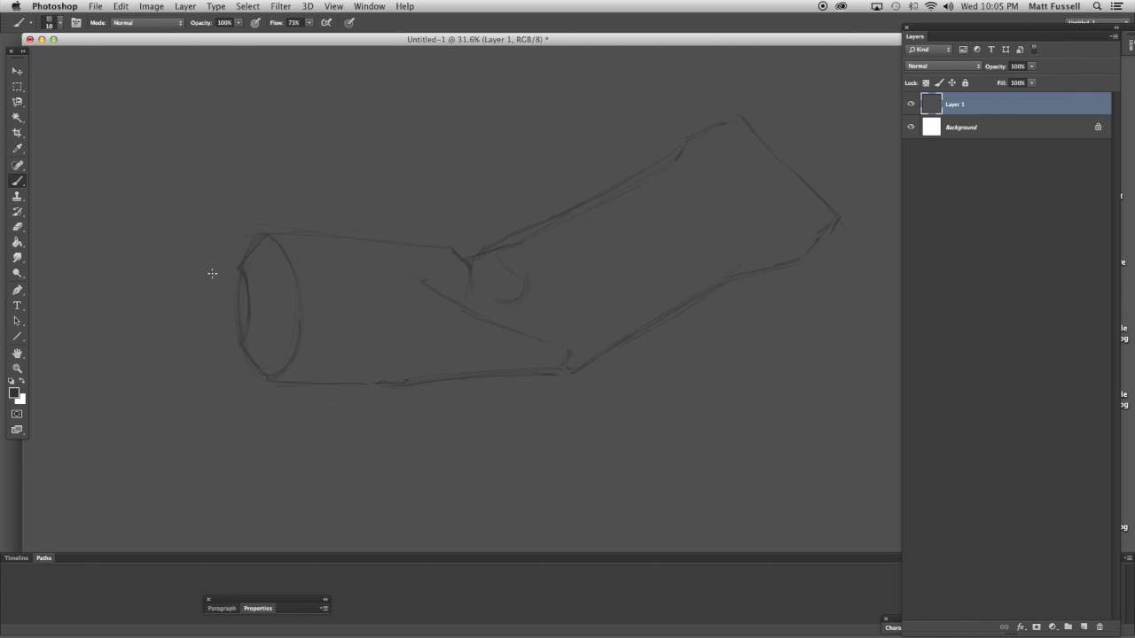
mouse_move(233, 343)
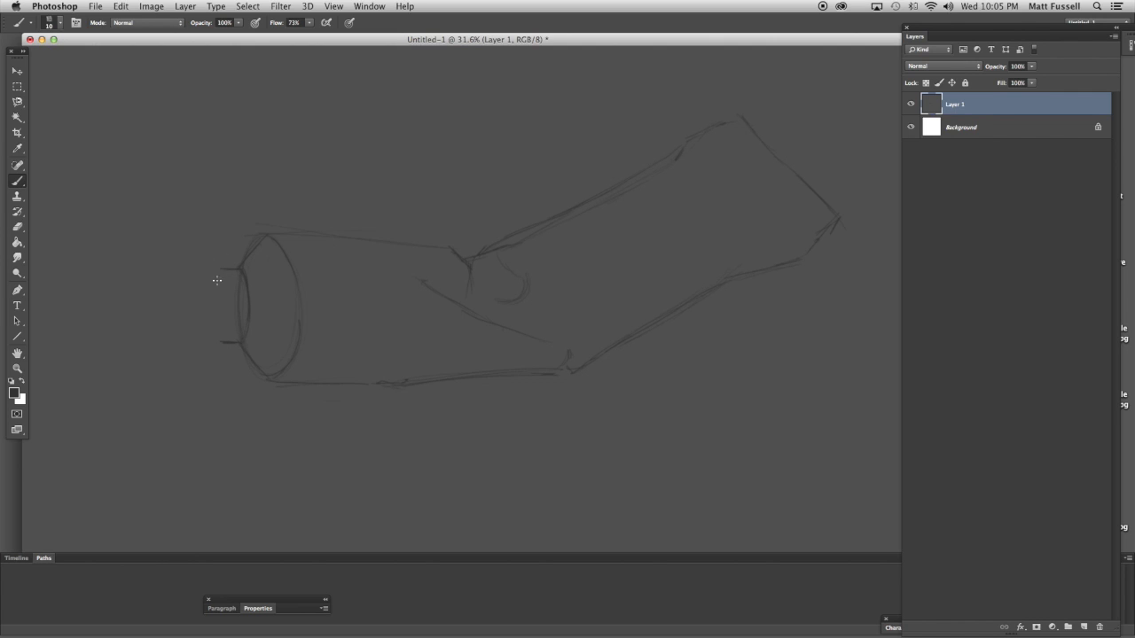
mouse_move(221, 282)
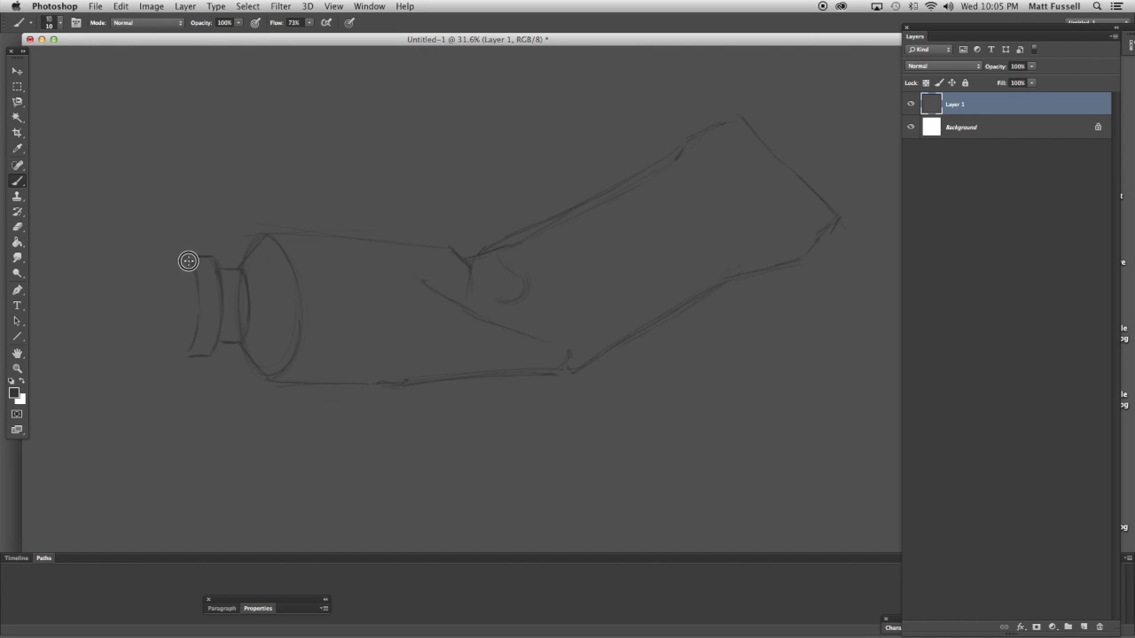
- Draw the tube's neck and a ribbed screw cap at its left end
left_click_drag(188, 262, 188, 352)
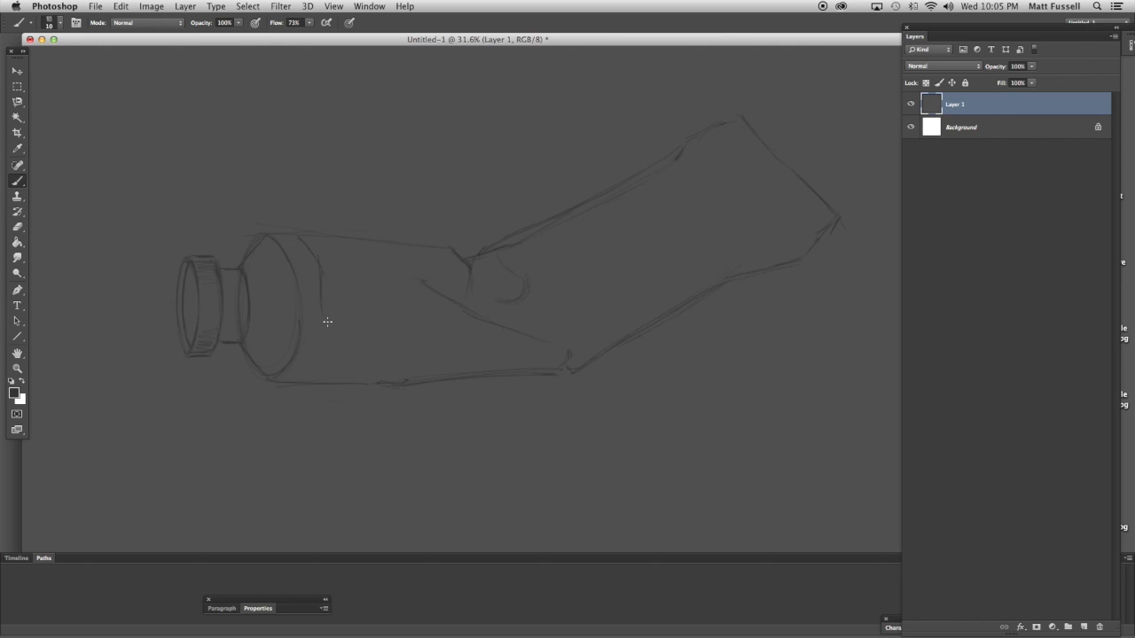
left_click_drag(319, 275, 341, 315)
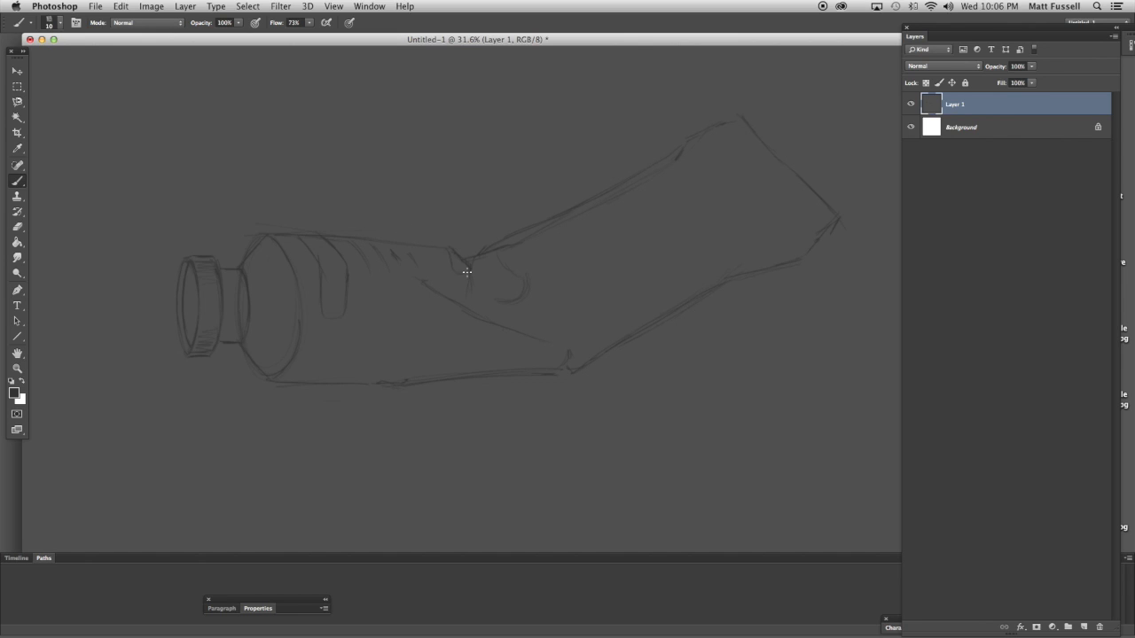
mouse_move(473, 265)
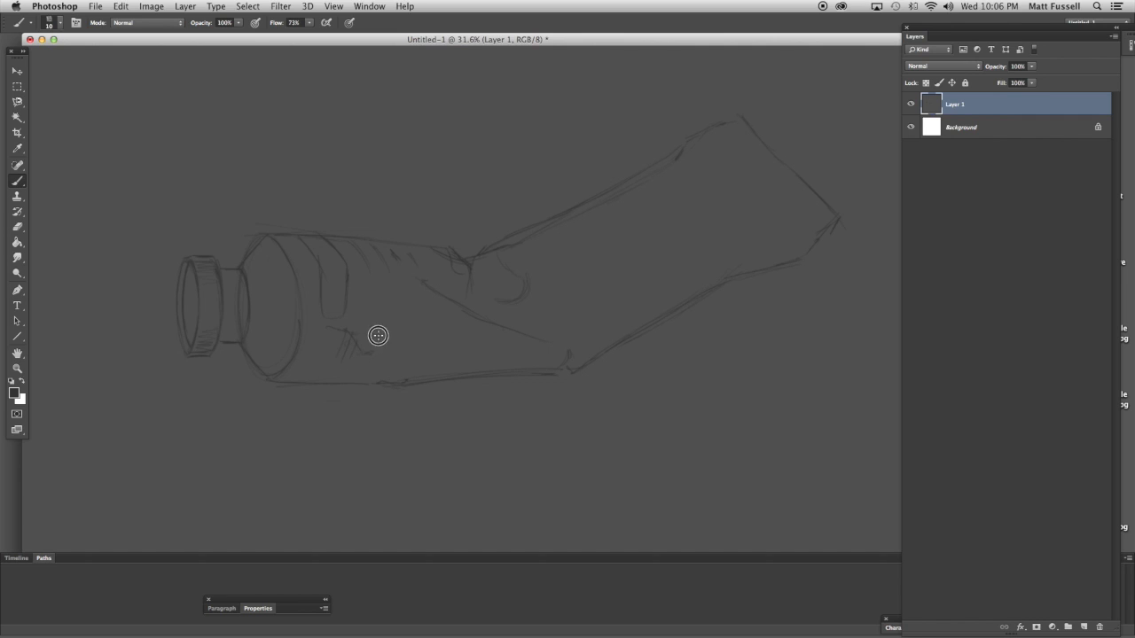
mouse_move(400, 330)
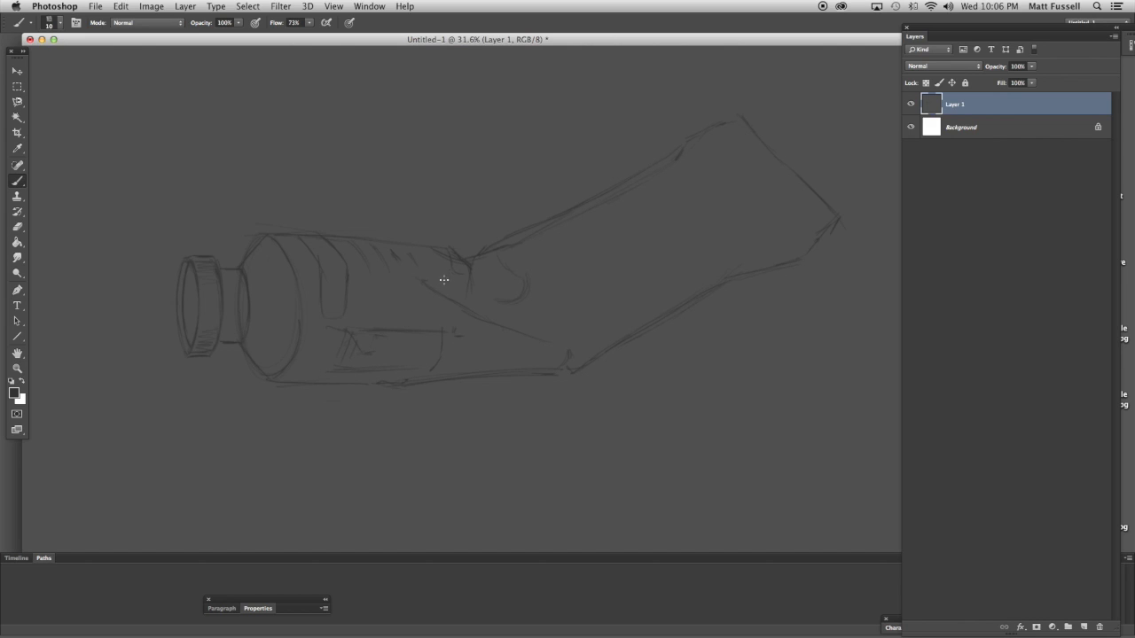
- Brush in the label rectangle on the tube body amid crease lines
left_click_drag(445, 281, 549, 343)
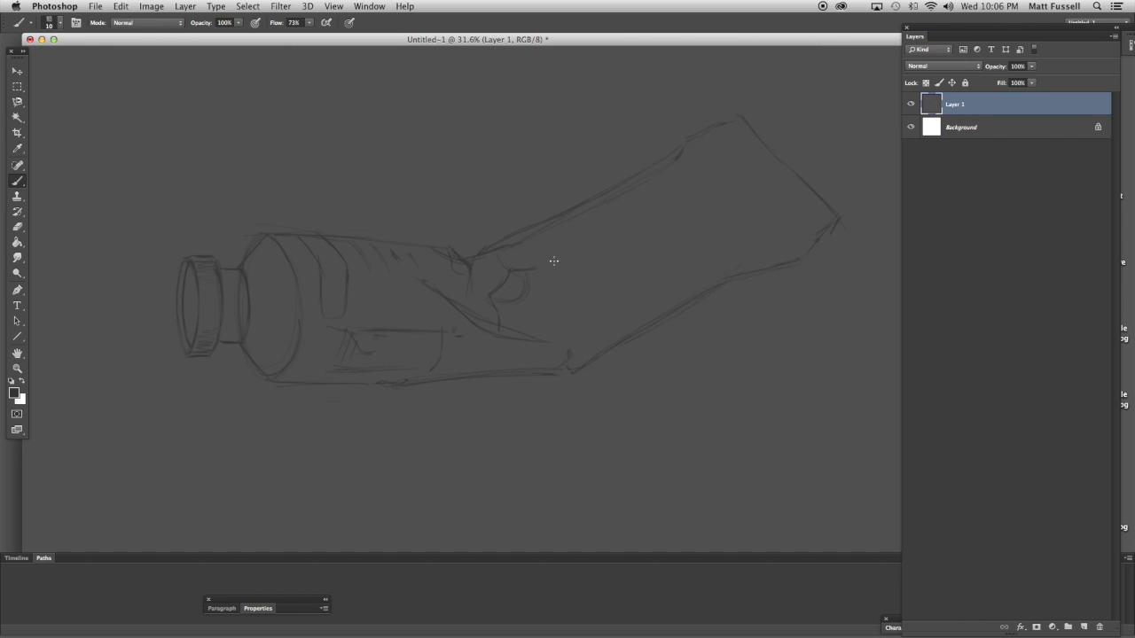
mouse_move(586, 210)
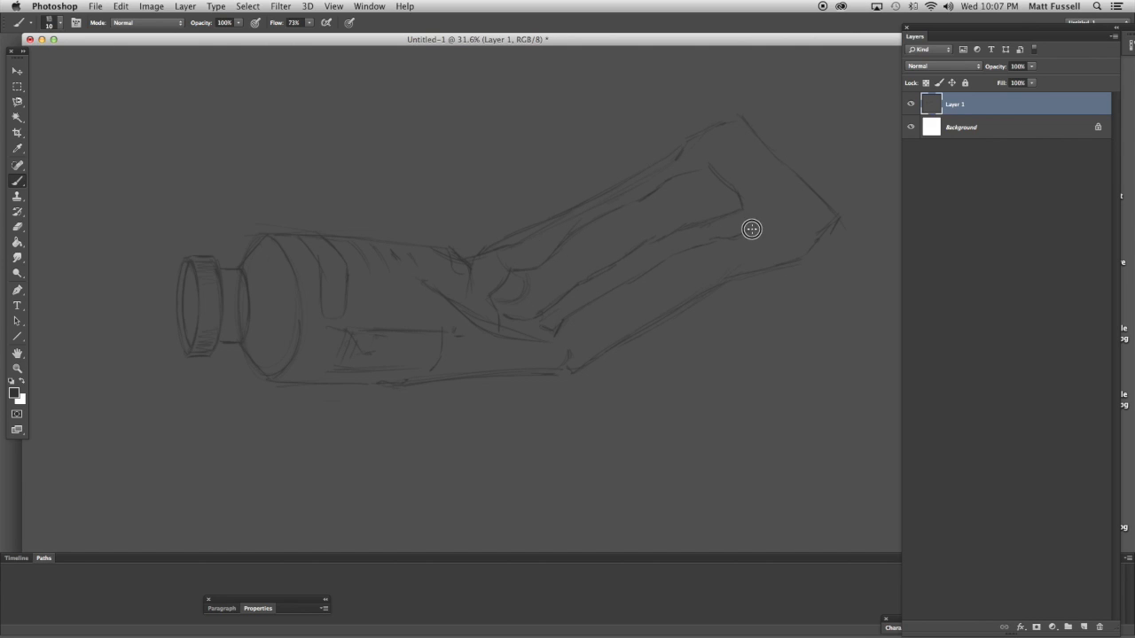
mouse_move(773, 231)
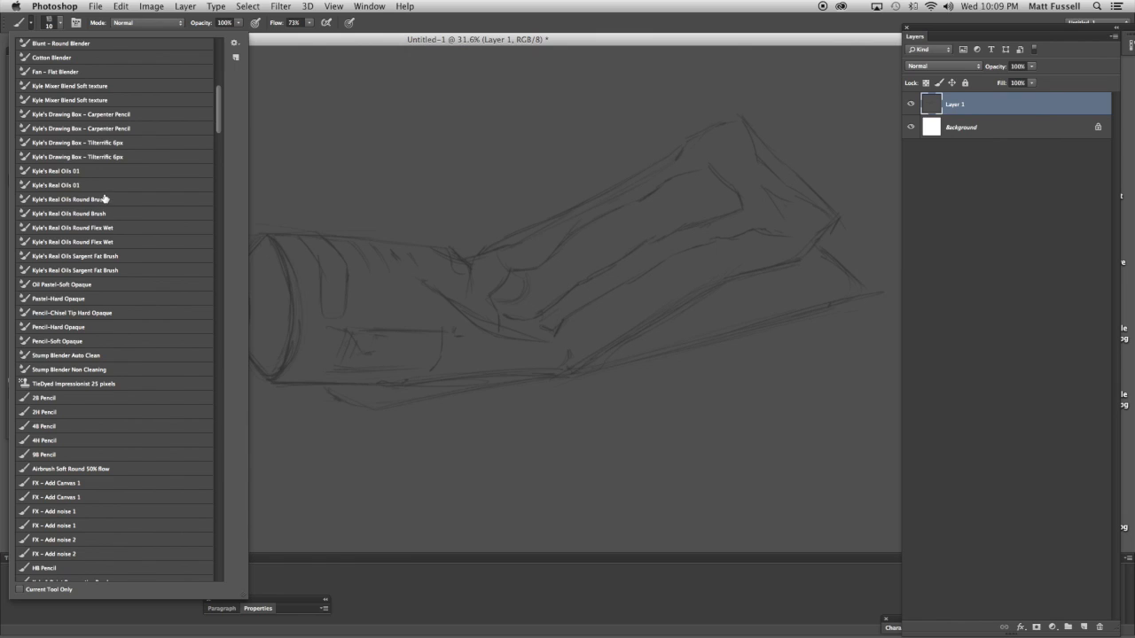
- Select the Kyle's Real Oils Round Brush mixer brush preset
left_click(68, 199)
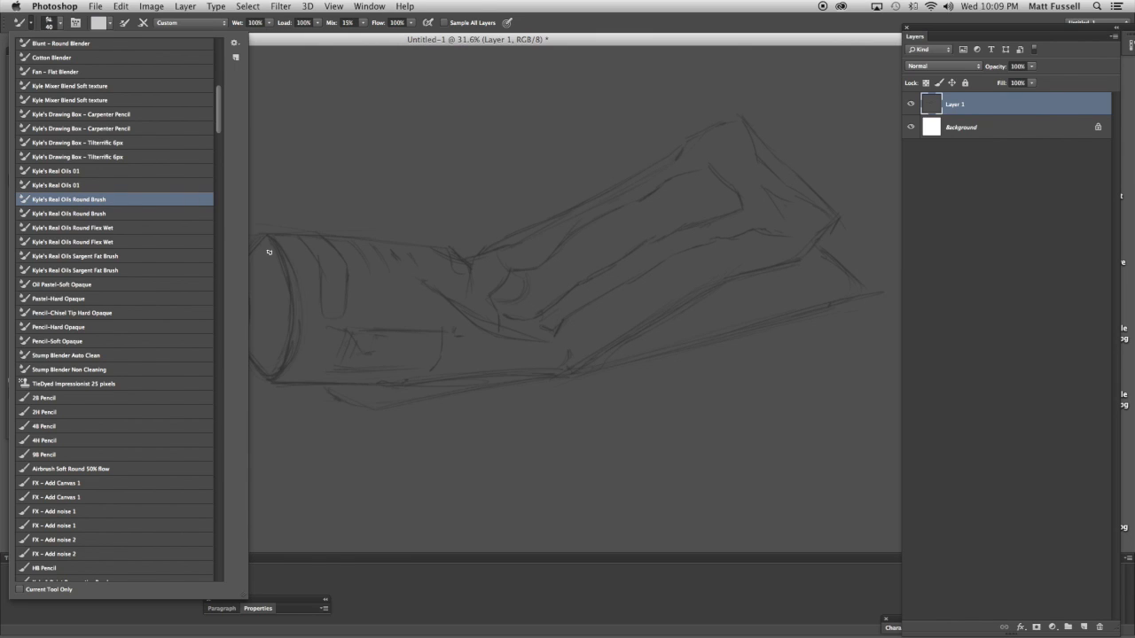
mouse_move(112, 257)
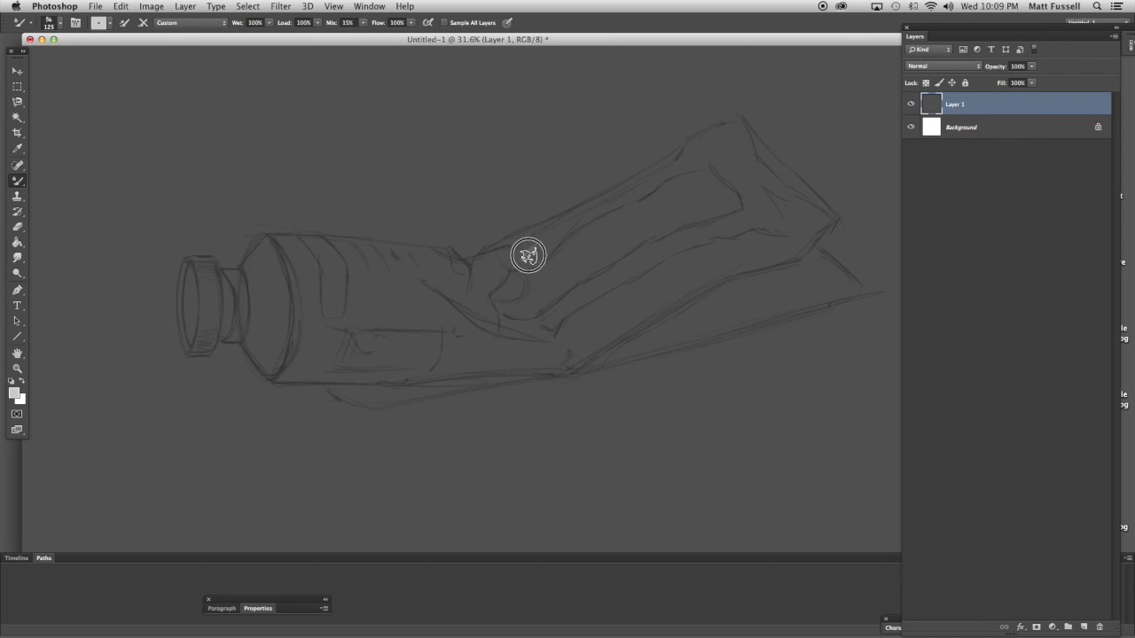
- Block in light grey strokes over the tail folds, then pick dark grey #3f3e3e
left_click_drag(528, 256, 547, 227)
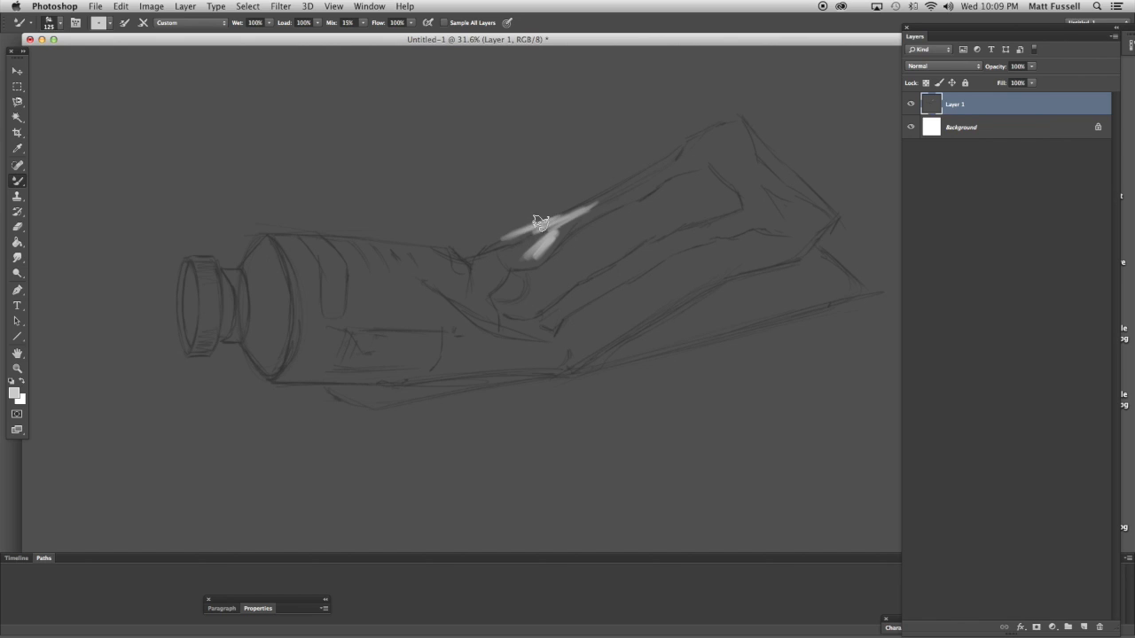
left_click_drag(541, 221, 492, 253)
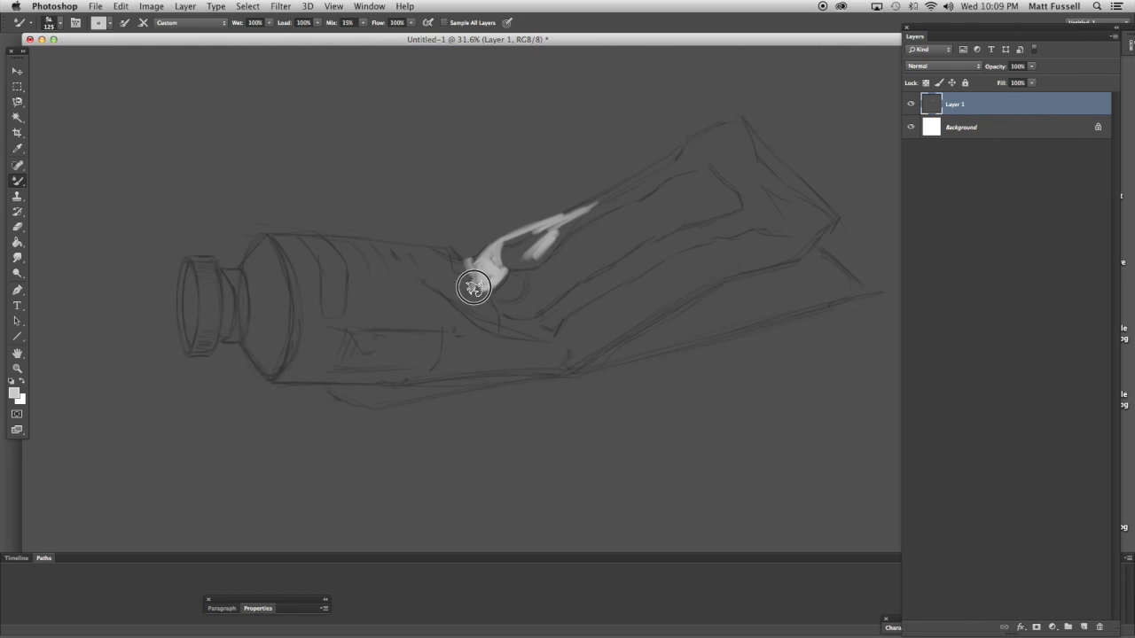
left_click_drag(474, 288, 736, 262)
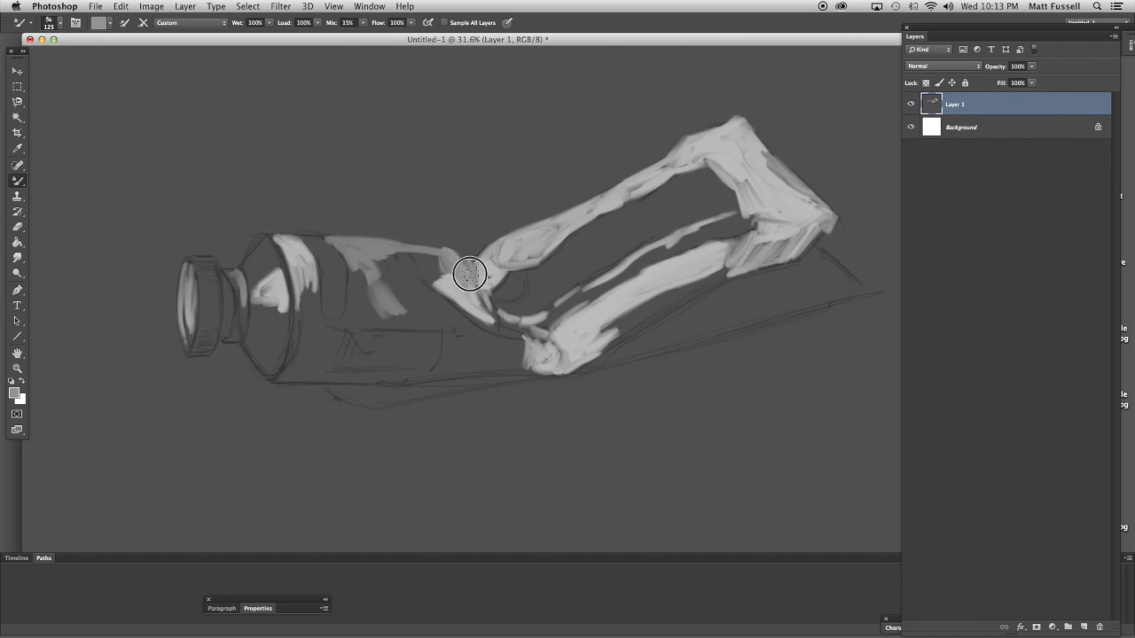
left_click_drag(470, 275, 270, 344)
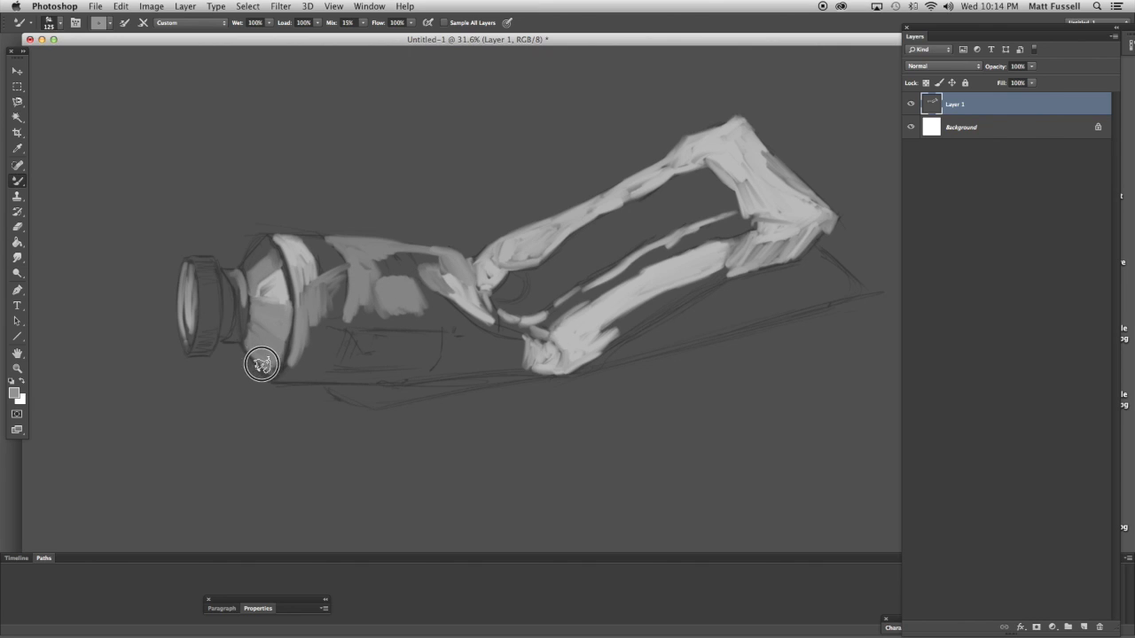
mouse_move(69, 345)
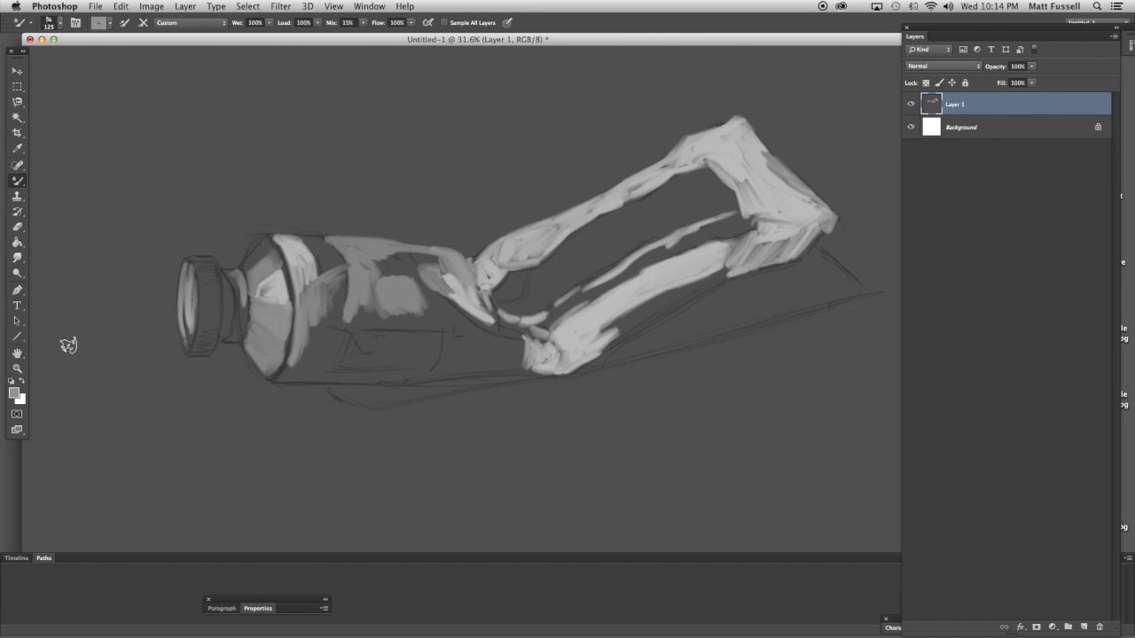
left_click(12, 394)
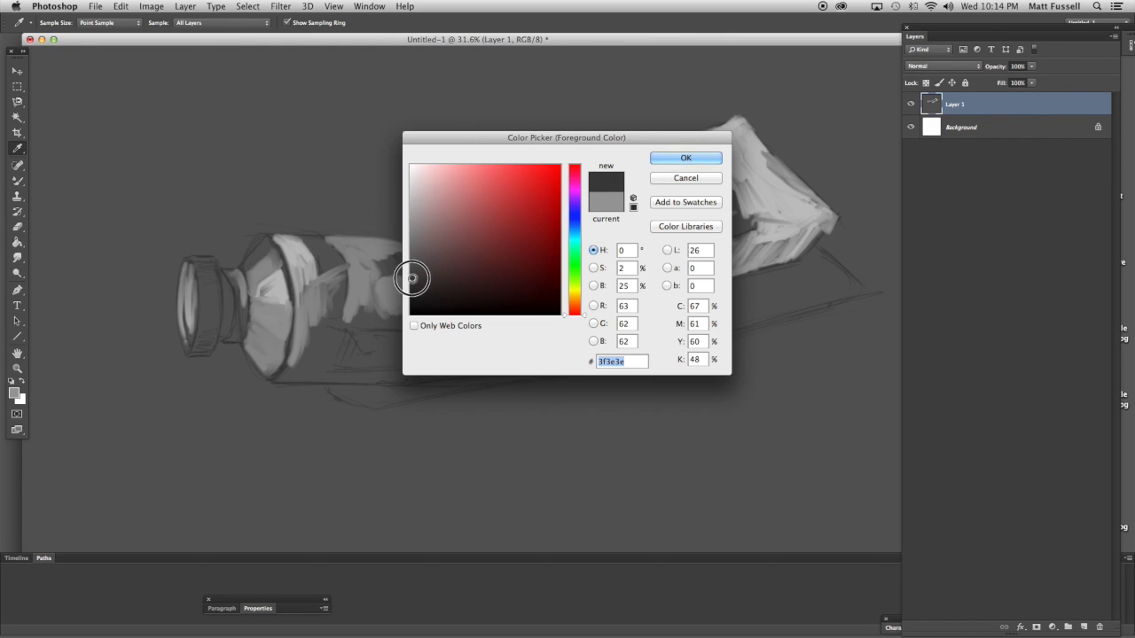
left_click(685, 158)
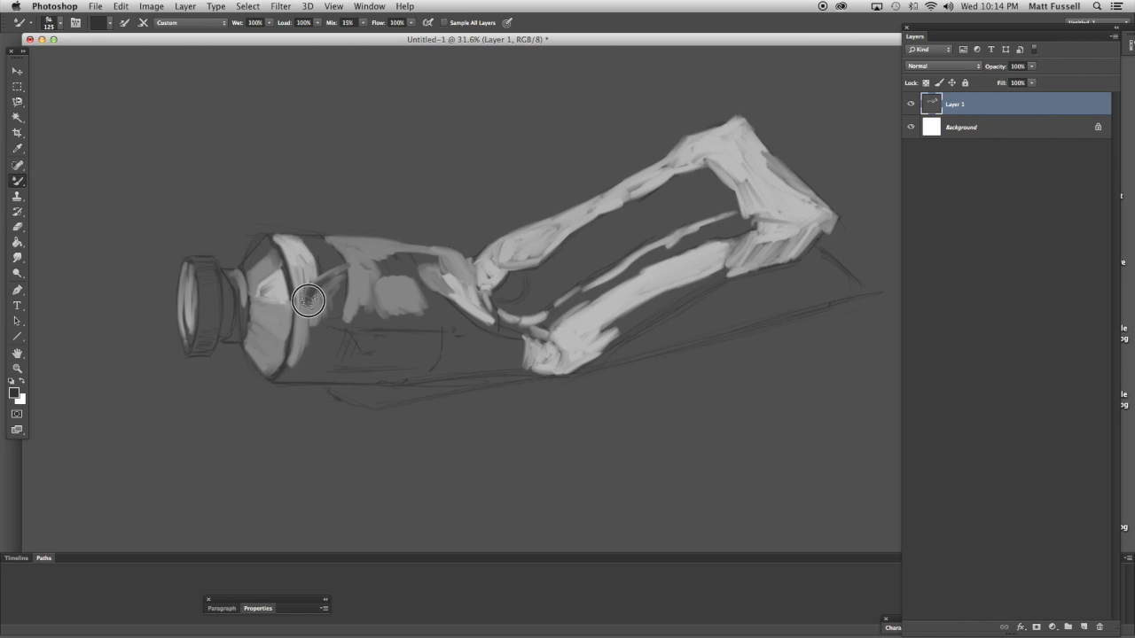
mouse_move(303, 313)
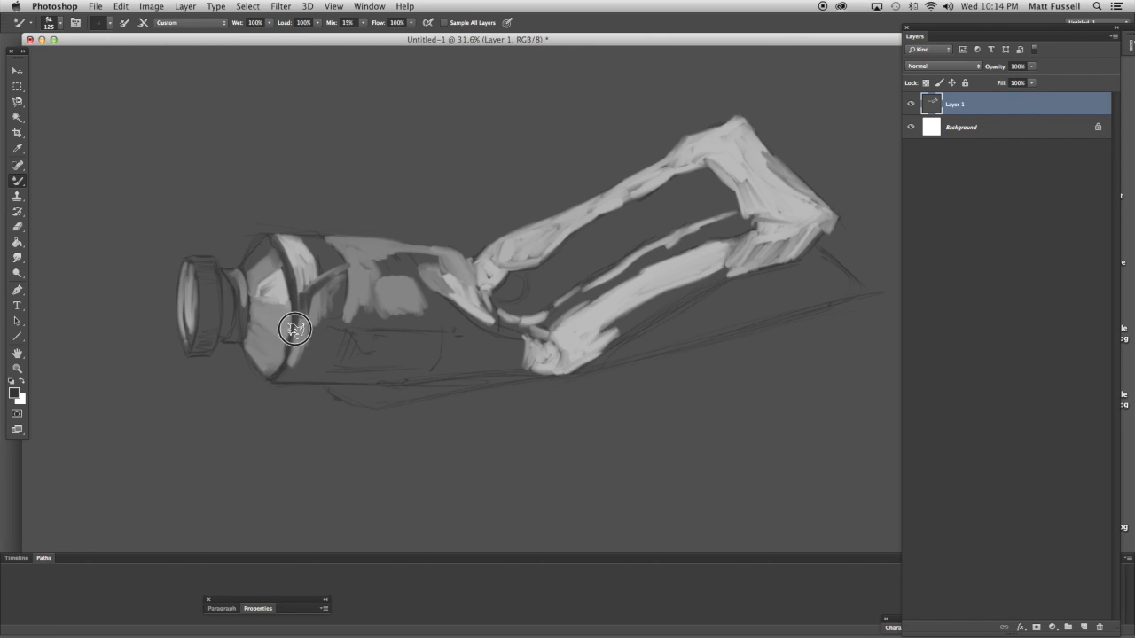
- Paint dark grey shading on the shoulder near the cap and the tail's inner fold
left_click_drag(293, 328, 218, 321)
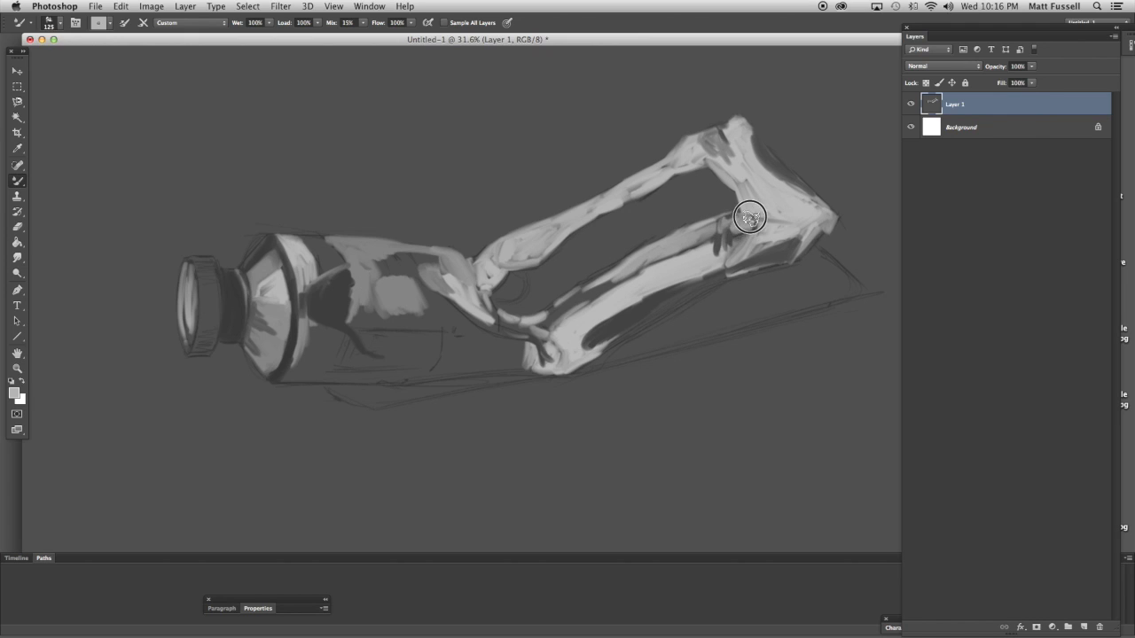
left_click_drag(750, 217, 618, 281)
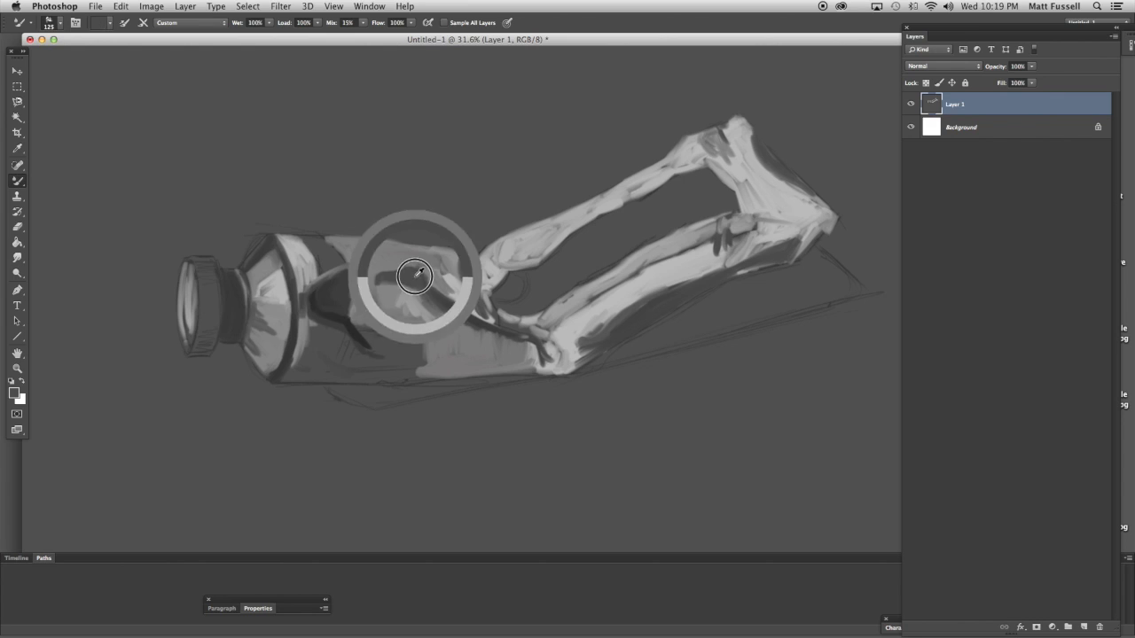
mouse_move(308, 357)
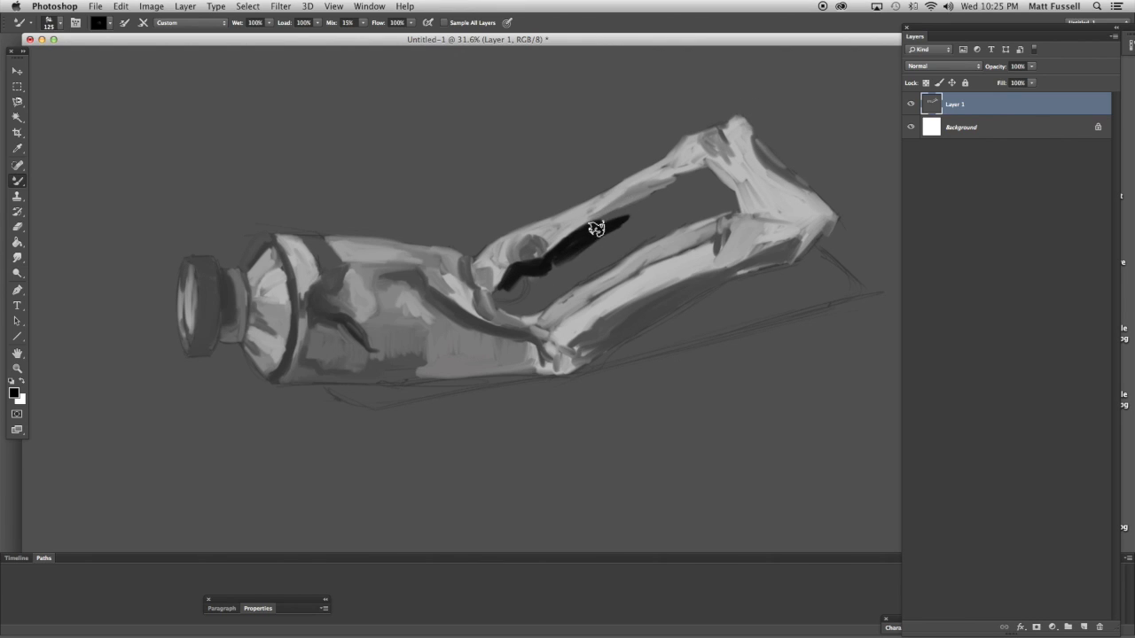
- Paint a black label band along the tube's bent section and reshape the crimped end
left_click_drag(599, 229, 550, 262)
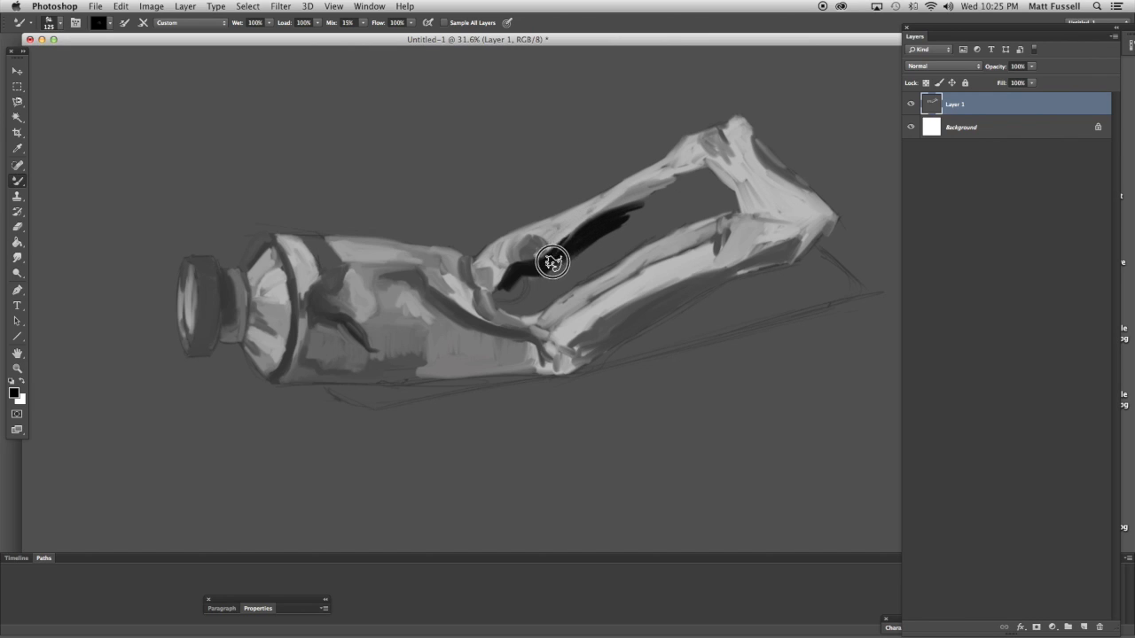
left_click_drag(550, 262, 630, 195)
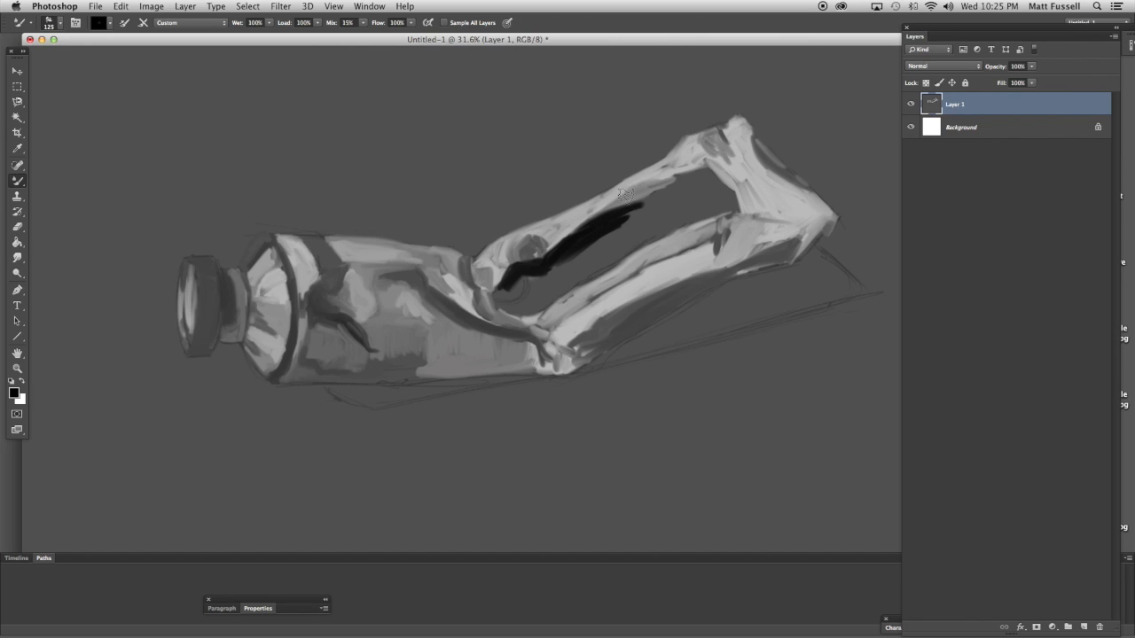
left_click_drag(621, 195, 678, 178)
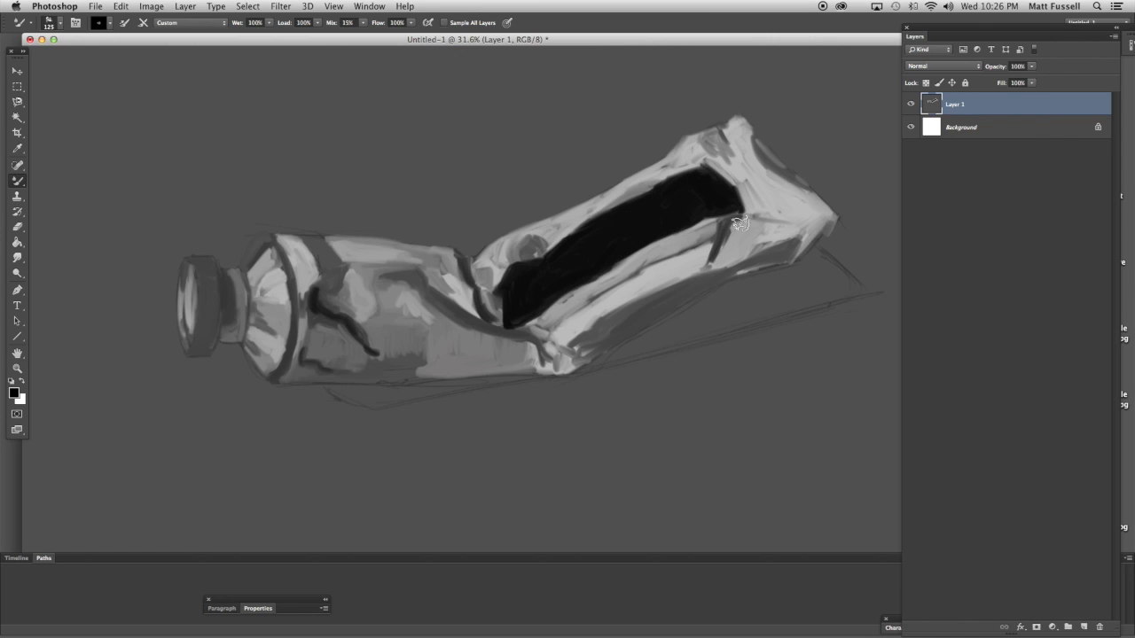
left_click_drag(741, 222, 789, 239)
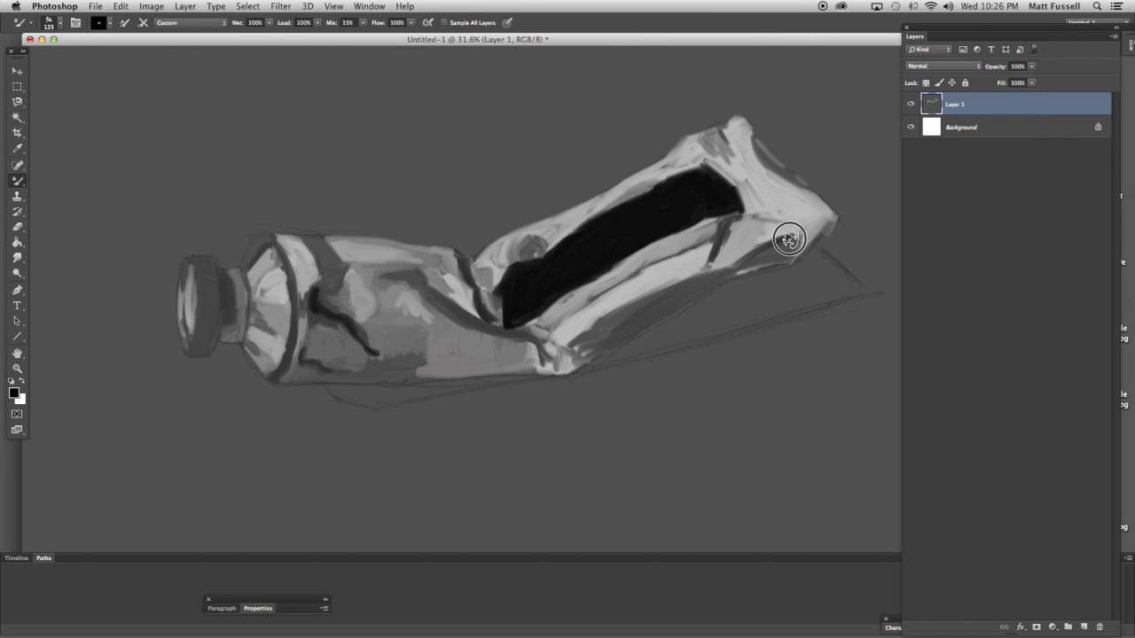
left_click_drag(789, 239, 700, 288)
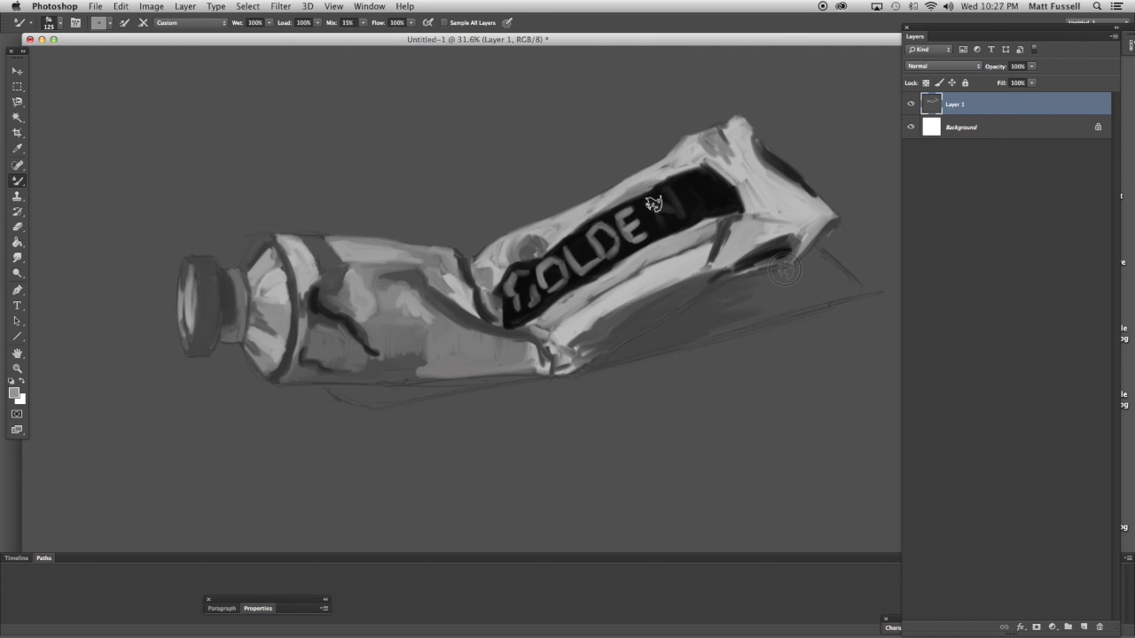
- Paint light grey 'GOLDEN' lettering across the black label
left_click_drag(754, 266, 780, 280)
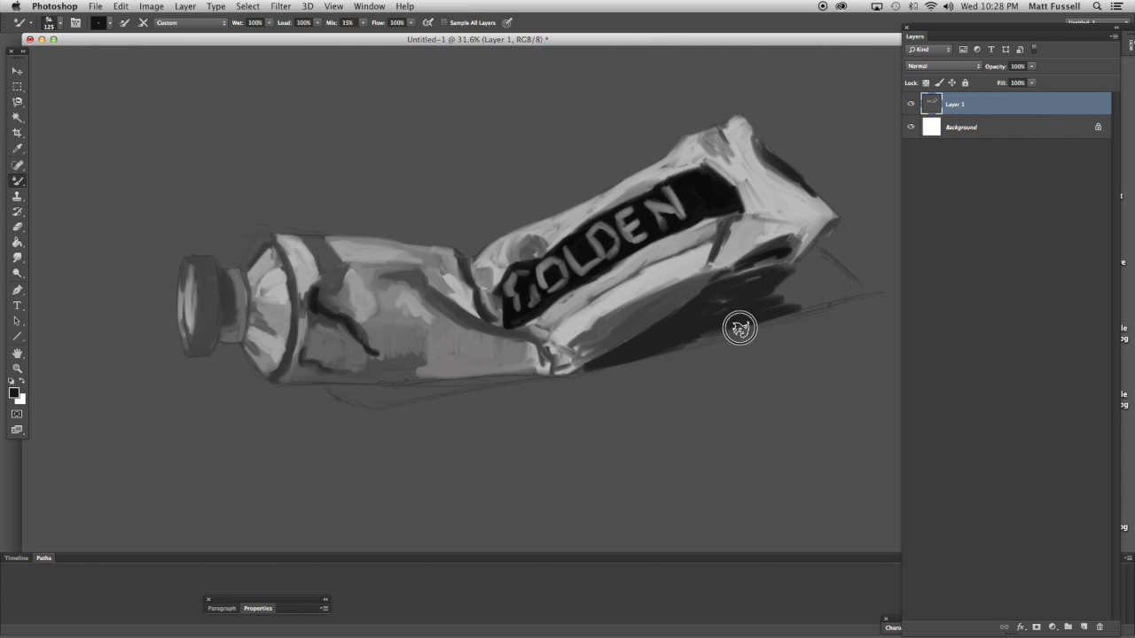
- Paint the dark cast shadow beneath the tube toward the lower right
left_click_drag(740, 329, 807, 293)
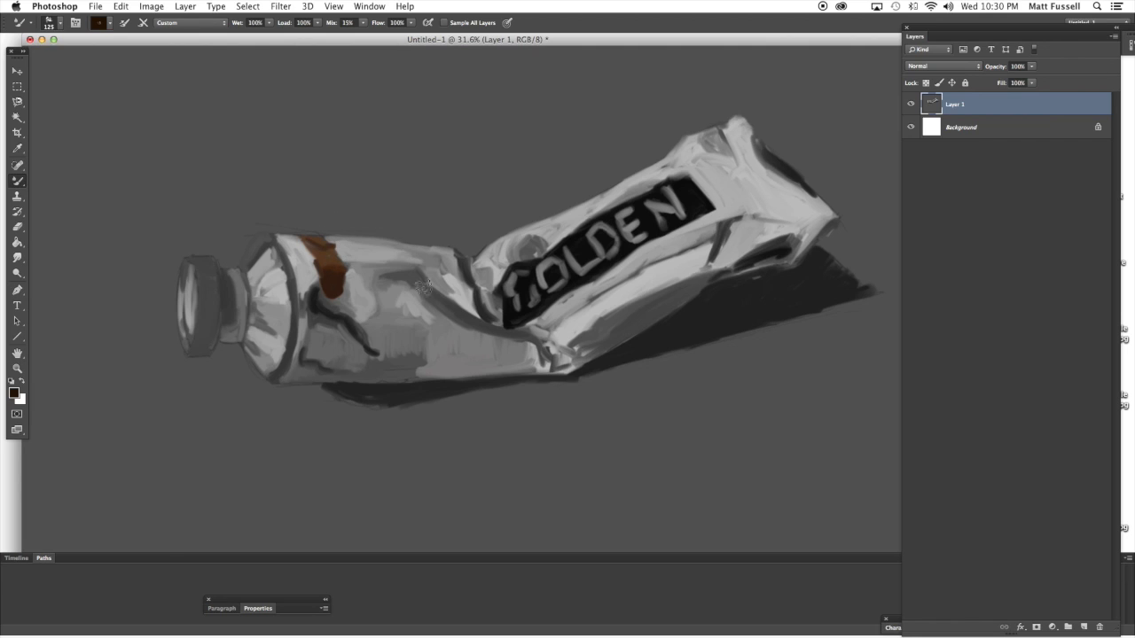
mouse_move(380, 223)
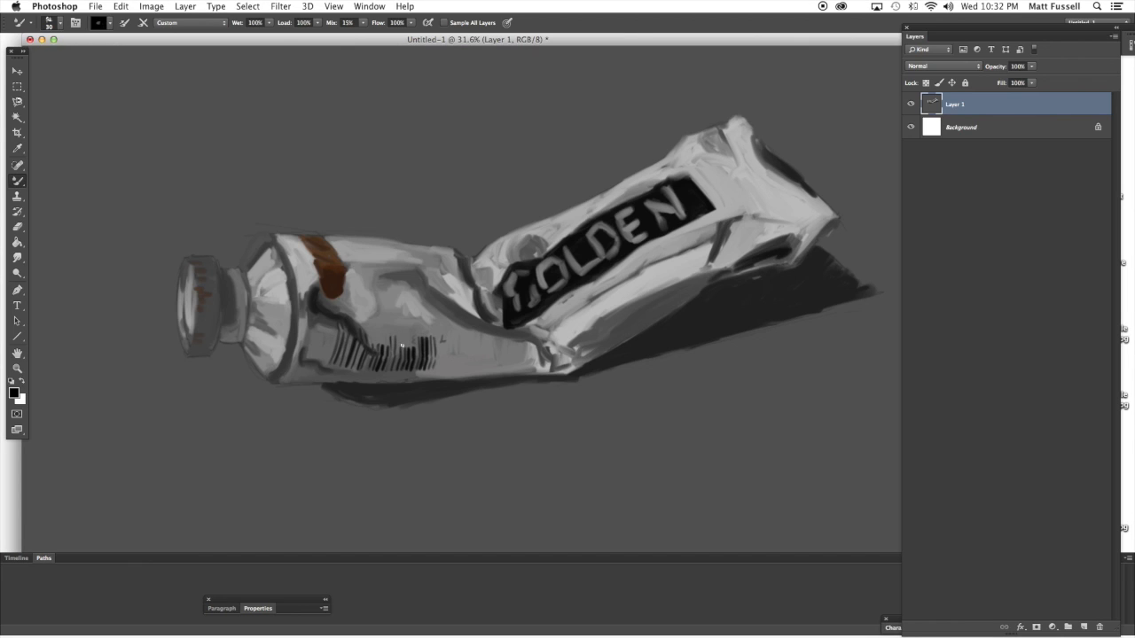
mouse_move(407, 341)
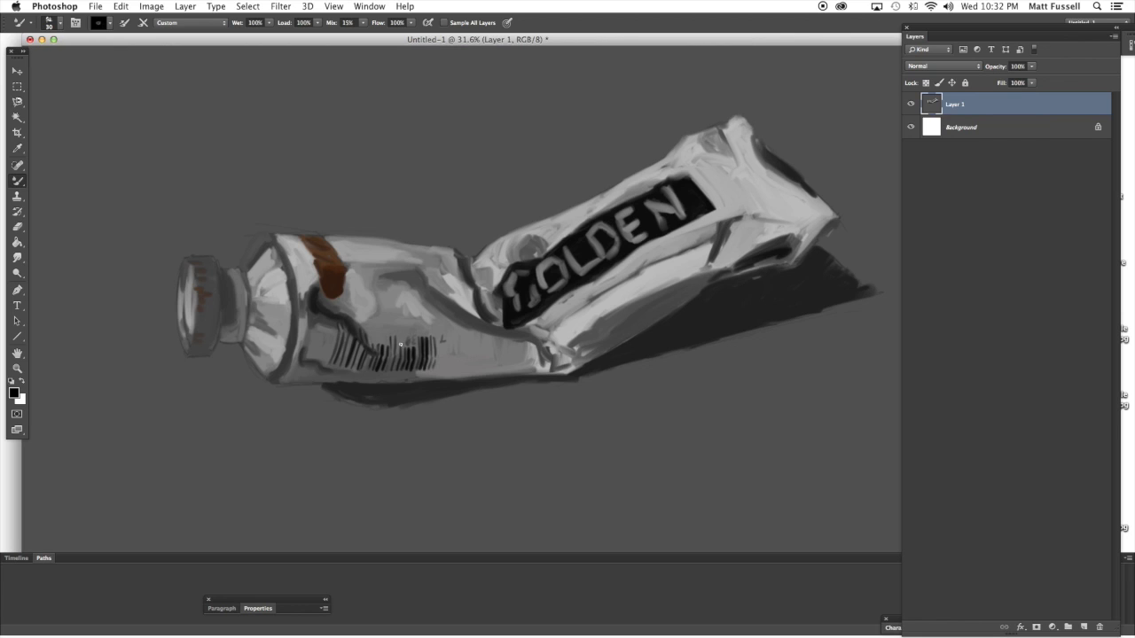
- Paint small text marks and barcode stripes on the lower tube body
left_click_drag(373, 257, 425, 265)
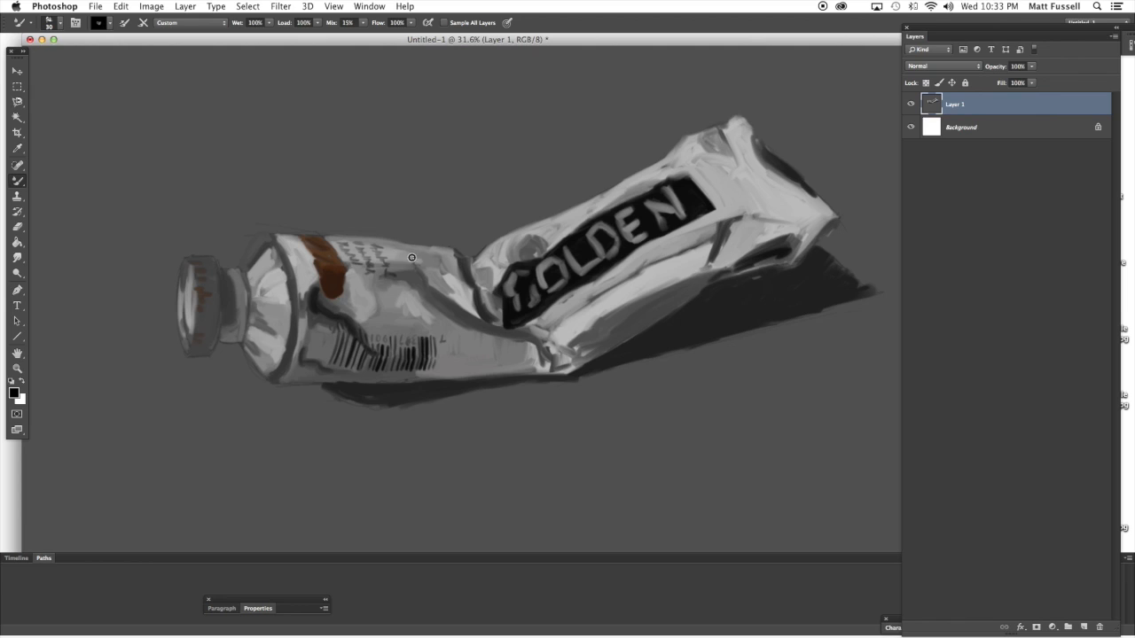
mouse_move(425, 266)
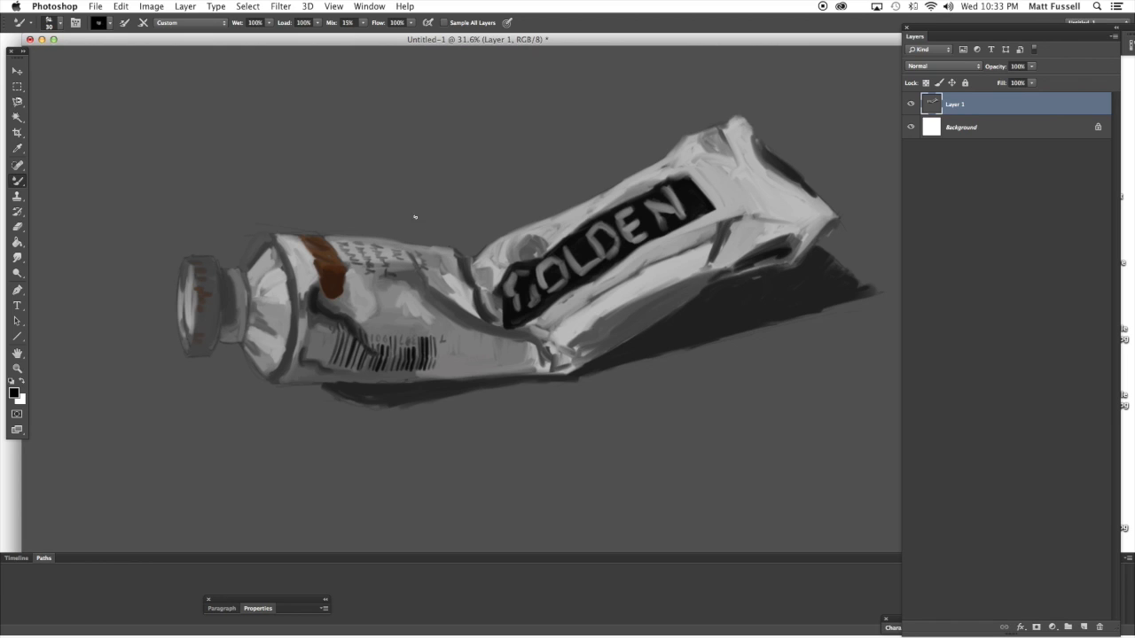
mouse_move(466, 253)
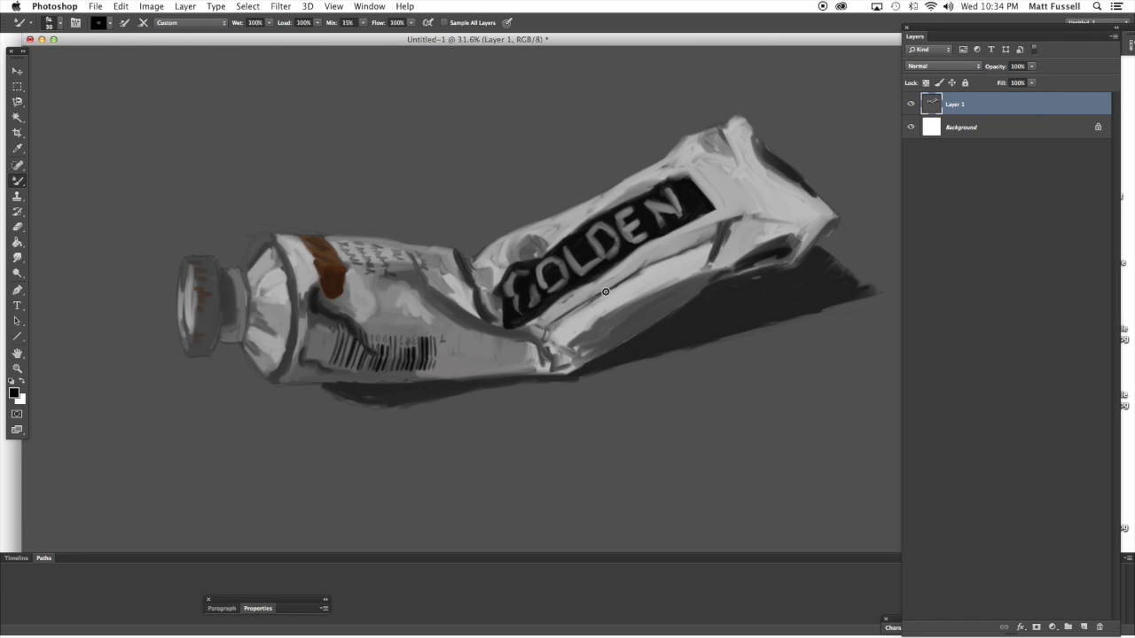
mouse_move(553, 321)
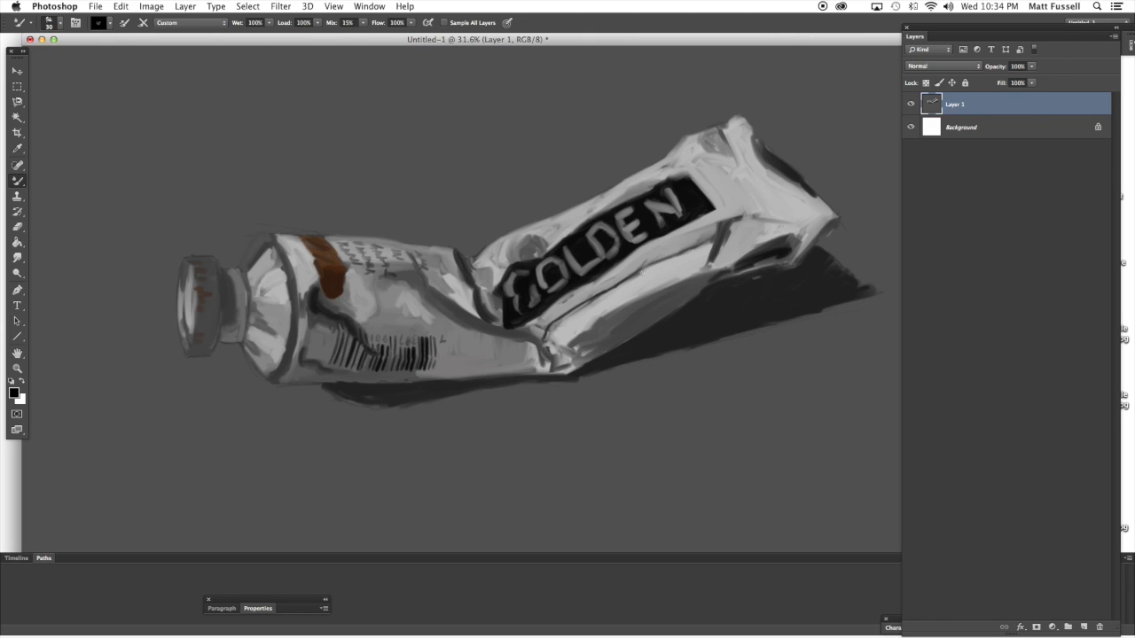
mouse_move(699, 243)
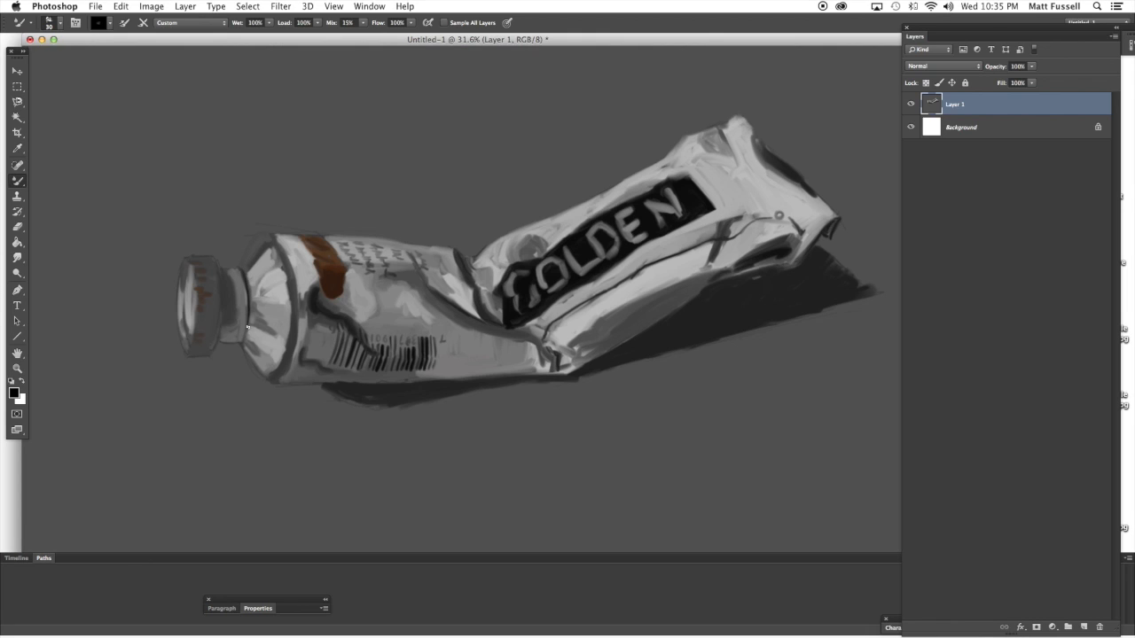
mouse_move(244, 333)
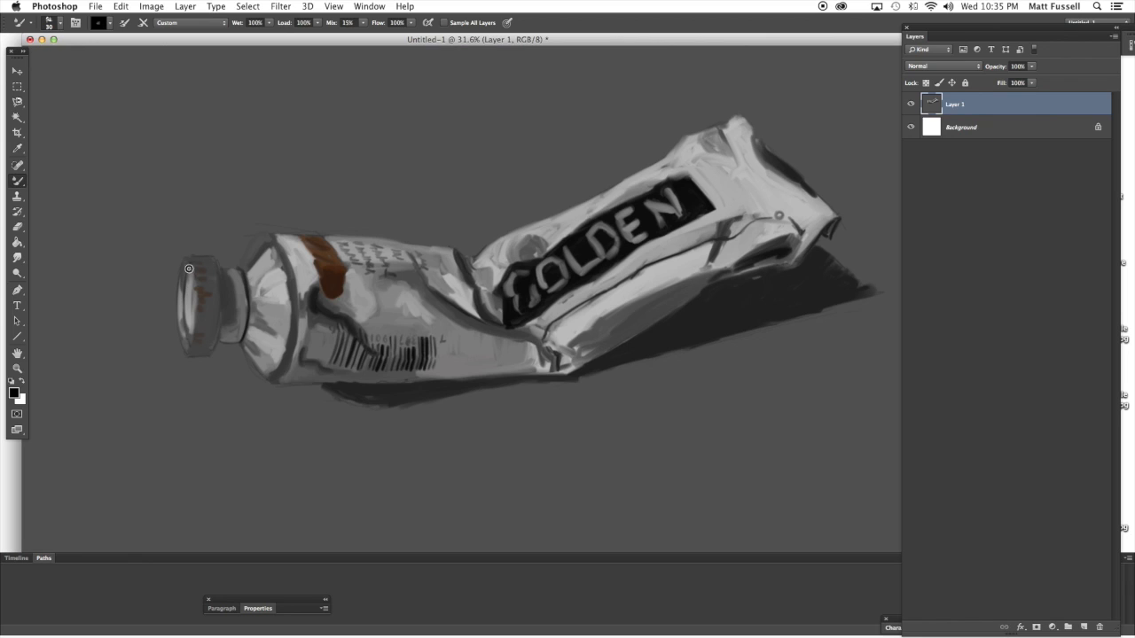
mouse_move(222, 267)
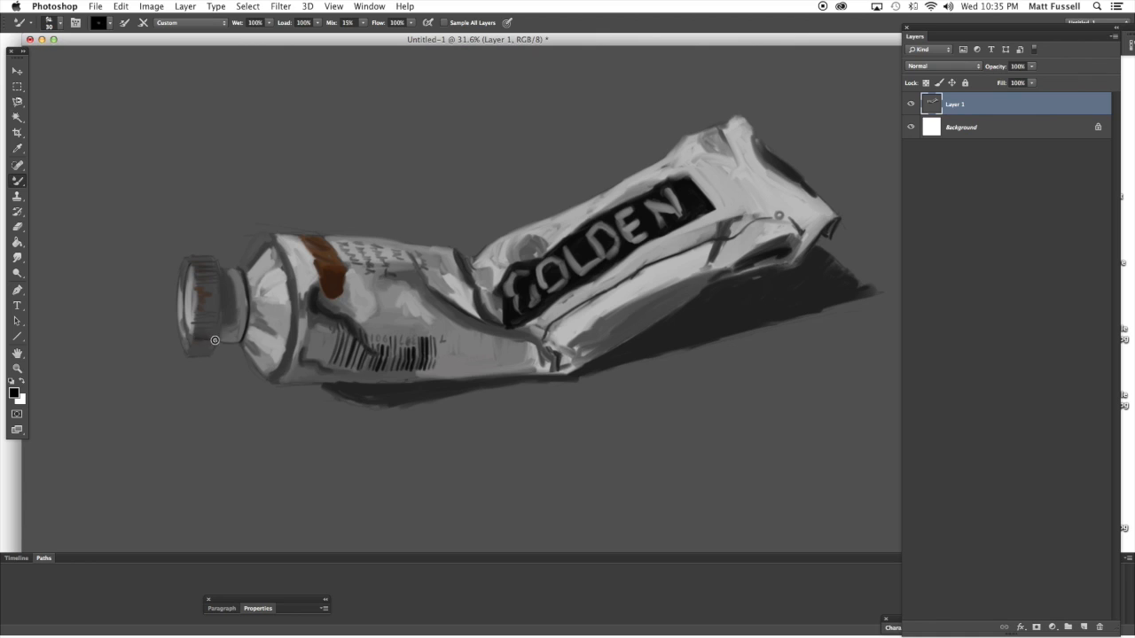
mouse_move(194, 359)
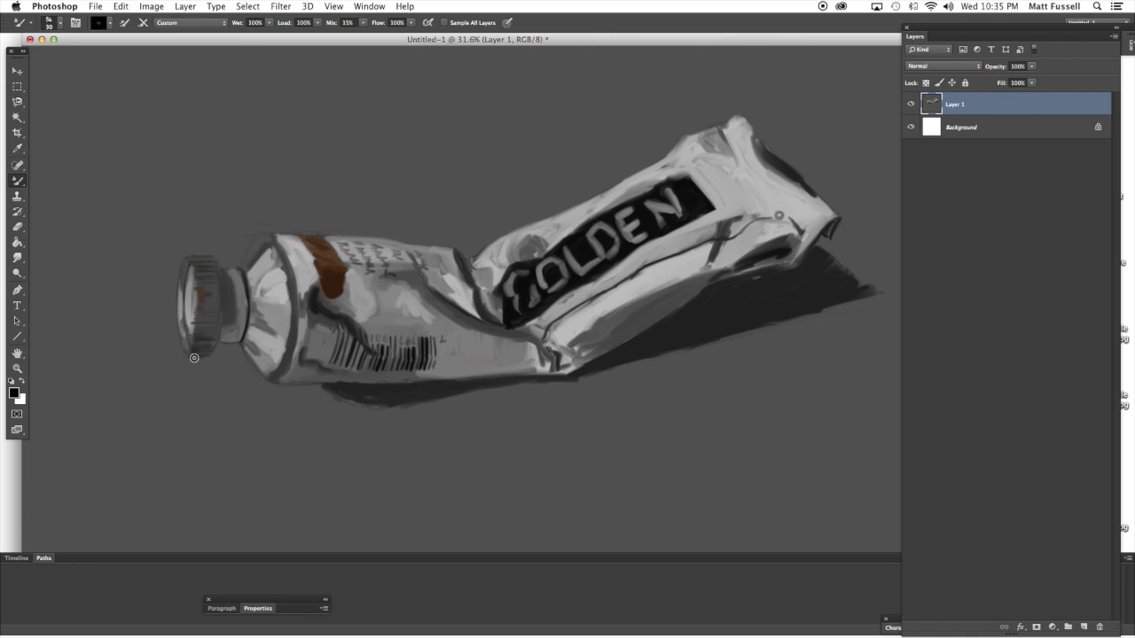
mouse_move(207, 355)
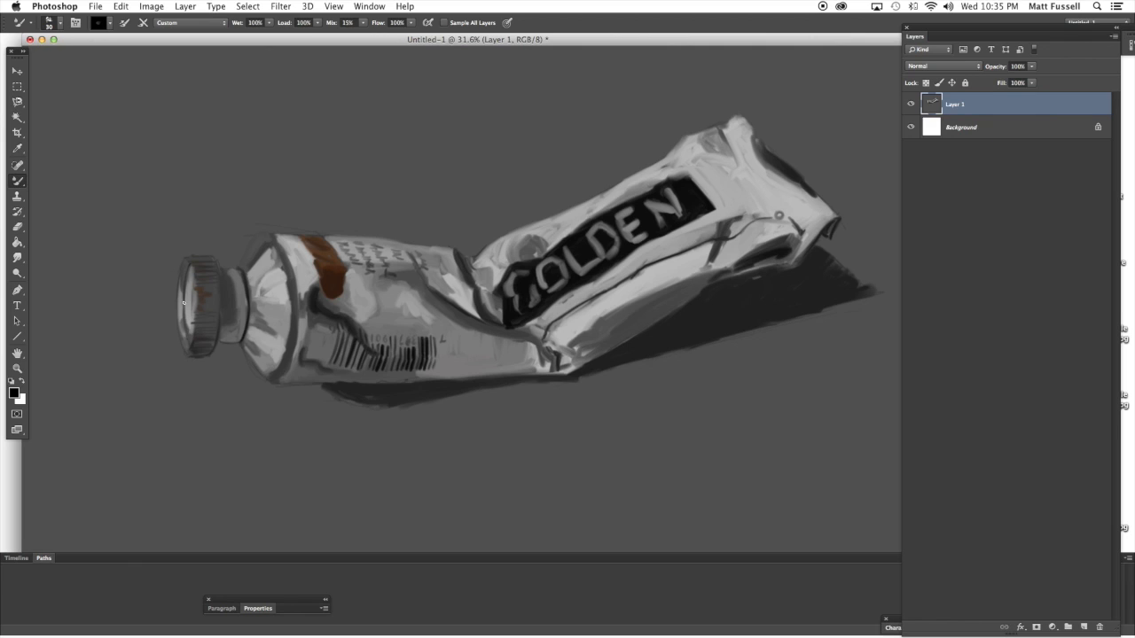
mouse_move(181, 339)
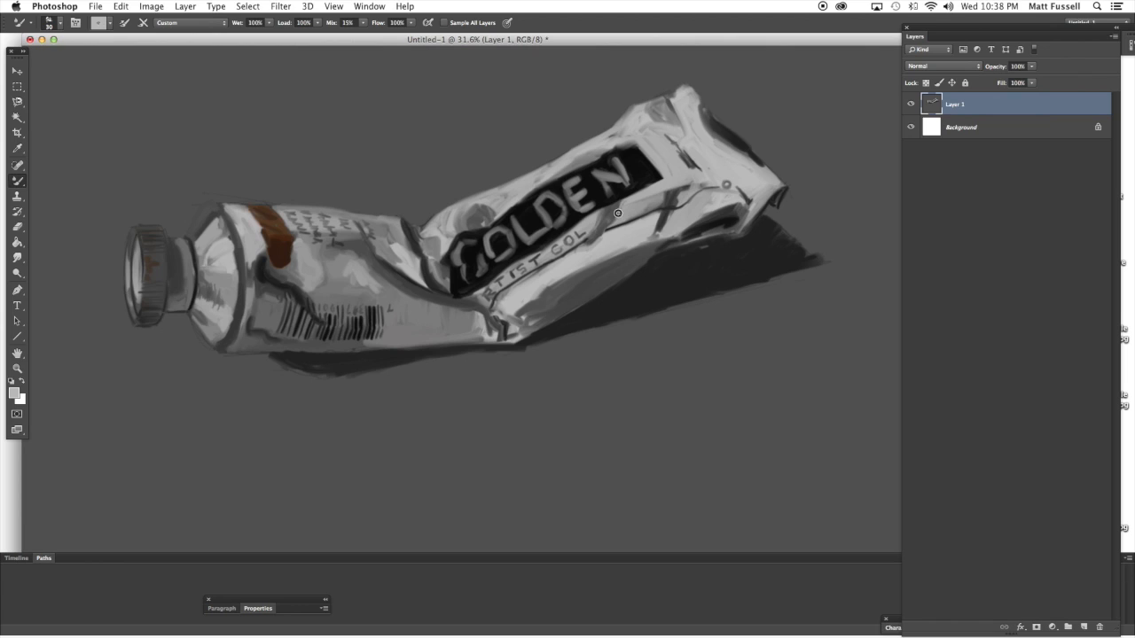
mouse_move(614, 217)
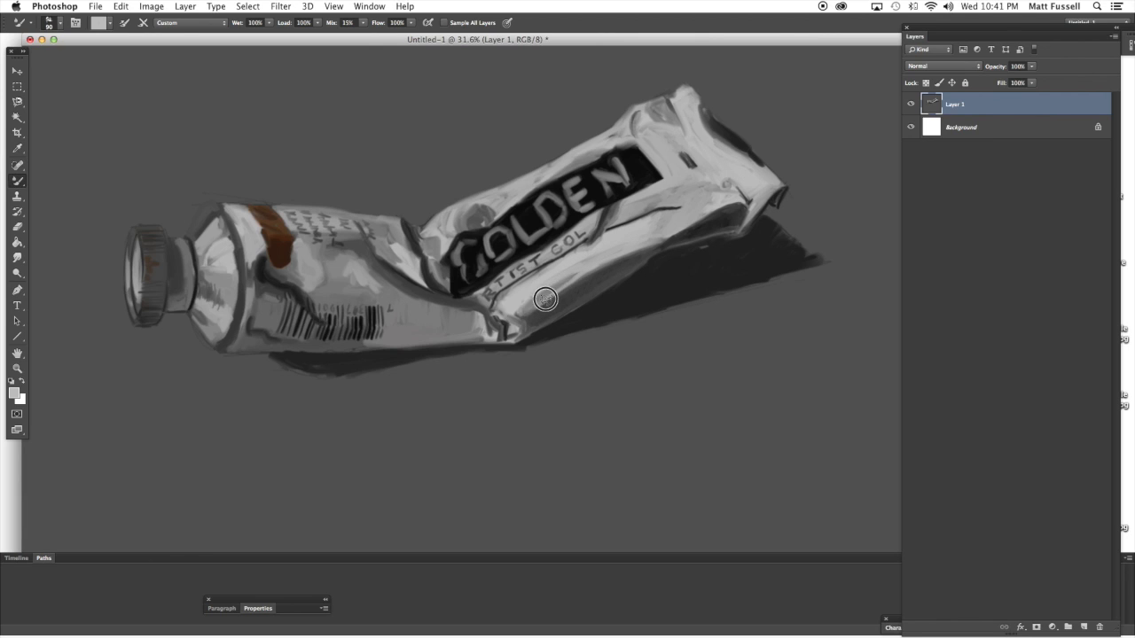
- Paint light-grey highlight strokes along the lower crumpled body below the lettering
left_click_drag(545, 298, 628, 255)
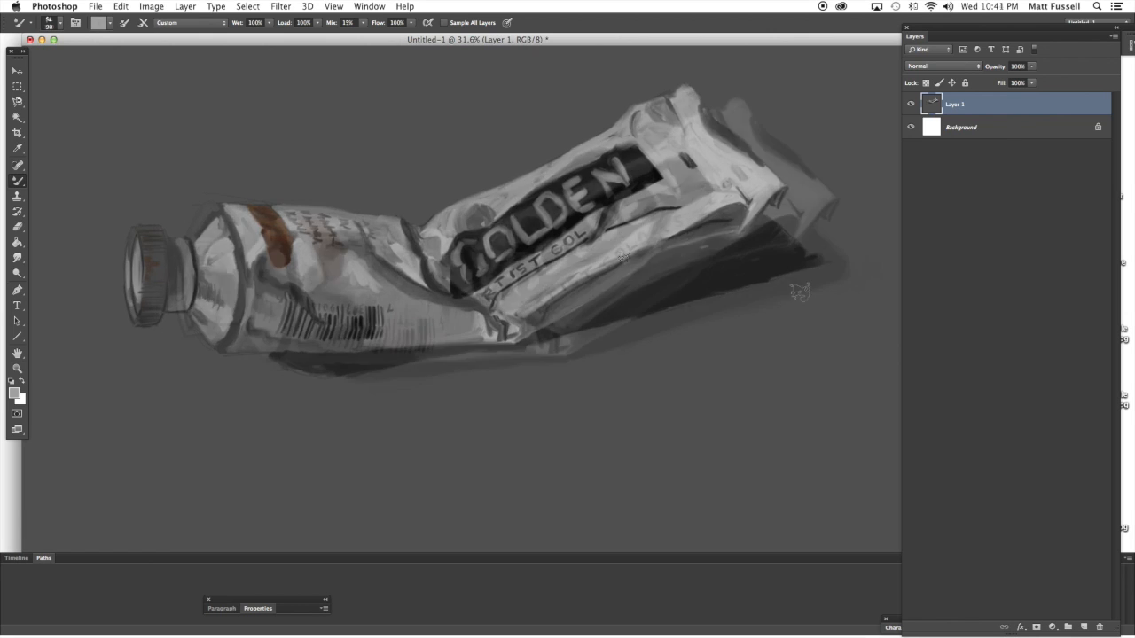
- Smooth the folds and cast shadow near the crimped end with the Mixer Brush
left_click_drag(621, 257, 842, 259)
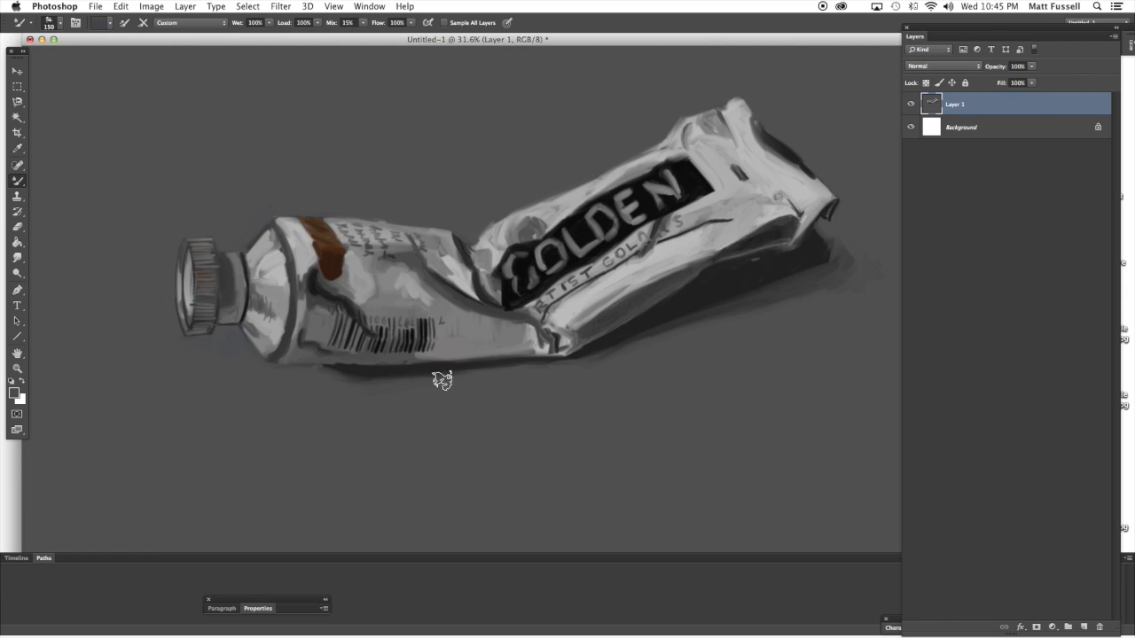
mouse_move(750, 360)
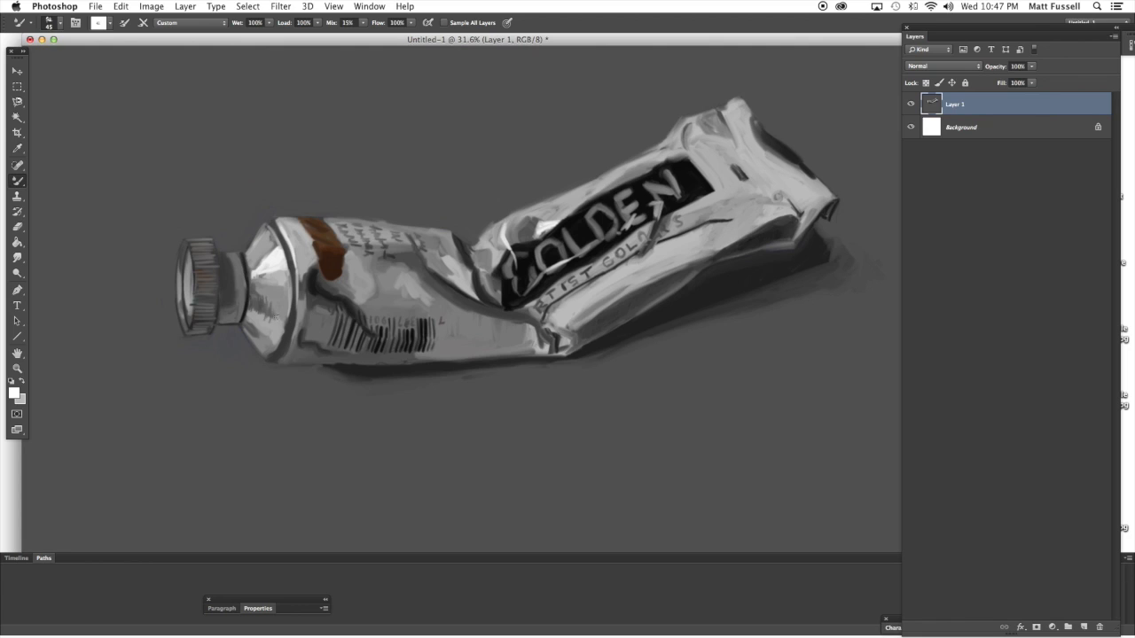
mouse_move(247, 318)
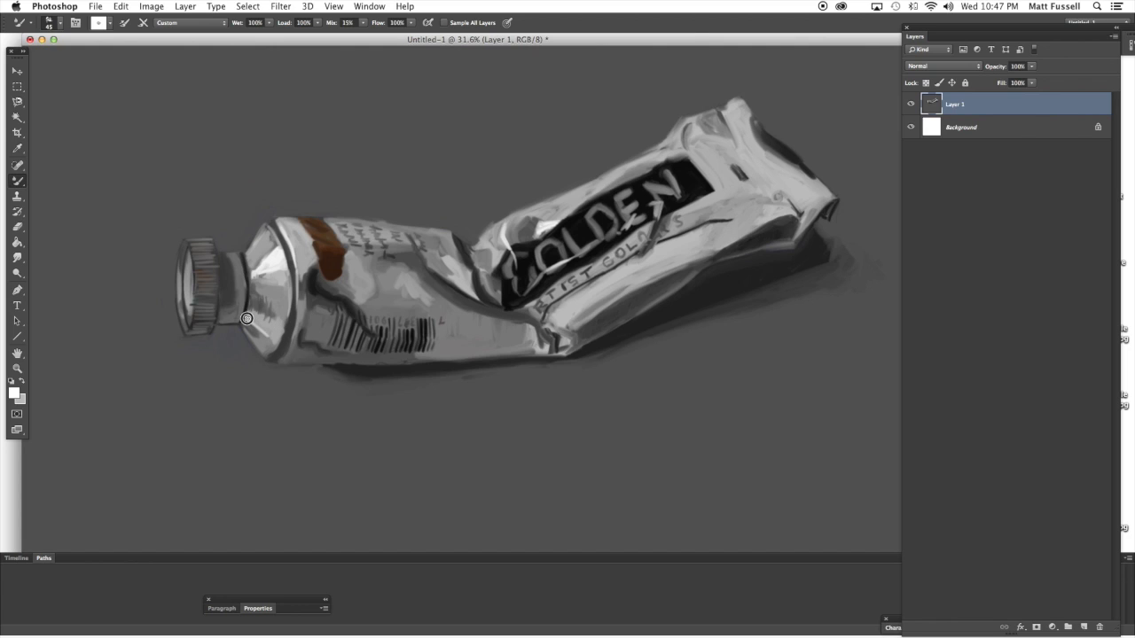
mouse_move(253, 319)
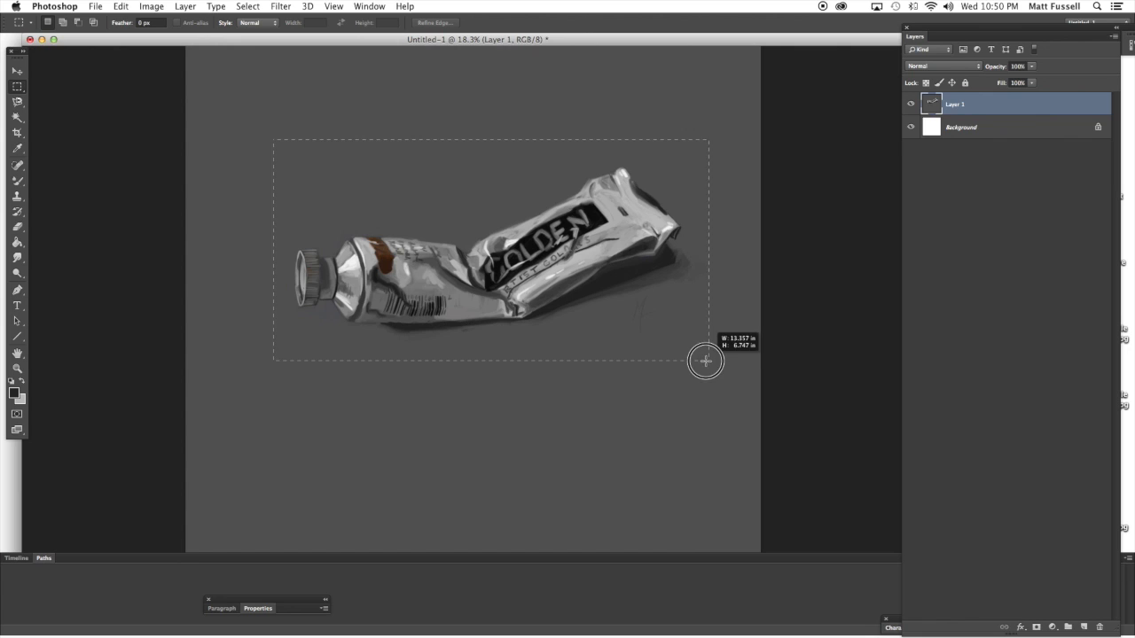
- Marquee-select a rectangle around the tube and shadow, then crop the image to it
left_click_drag(705, 361, 718, 373)
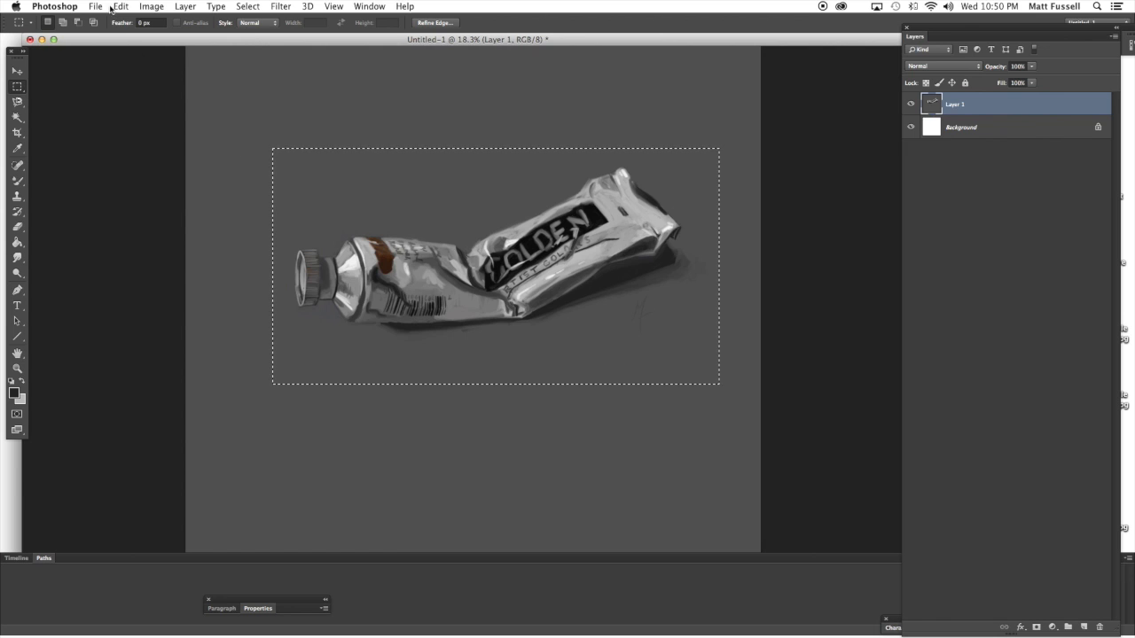
left_click(152, 7)
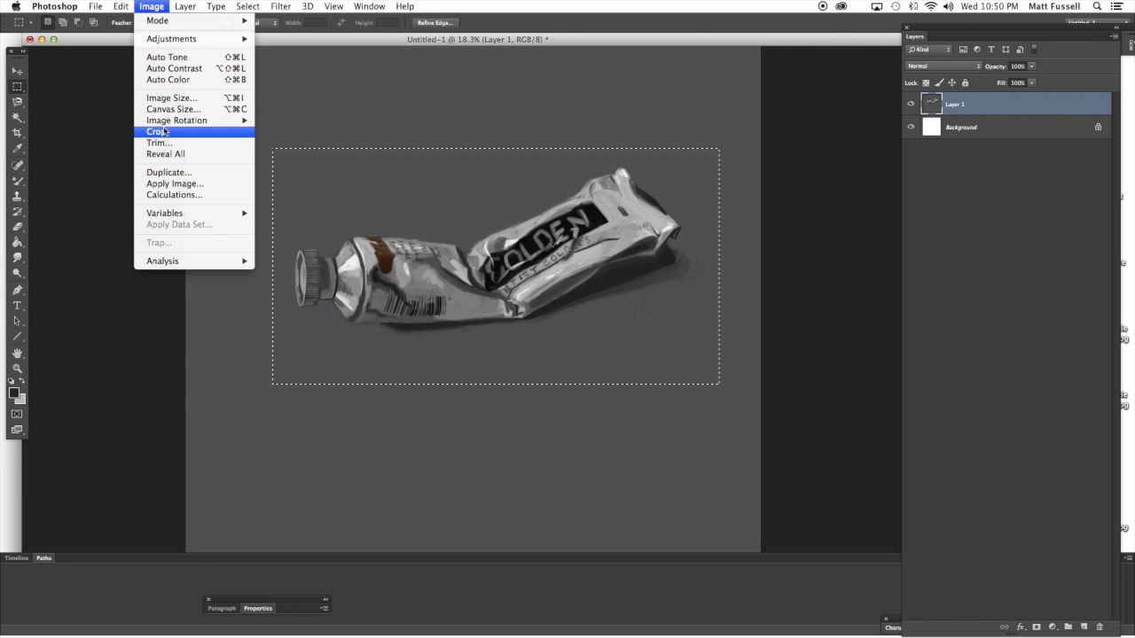
left_click(158, 131)
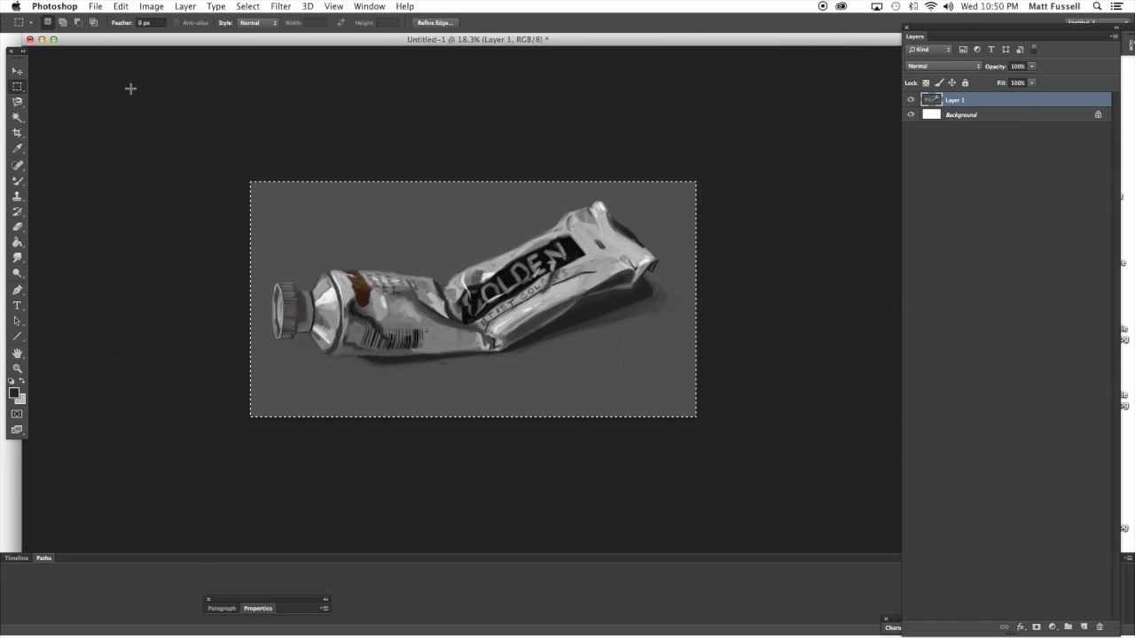